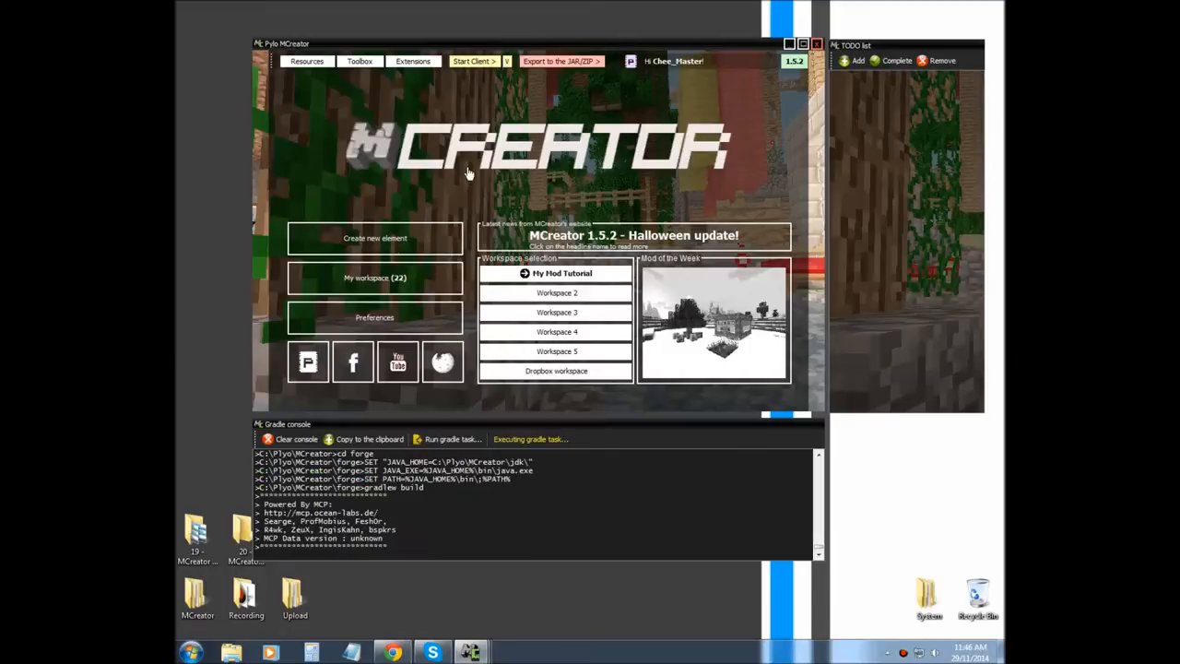
Start a new mod element named DimensionWetlands with Dimension as its element type
click(374, 238)
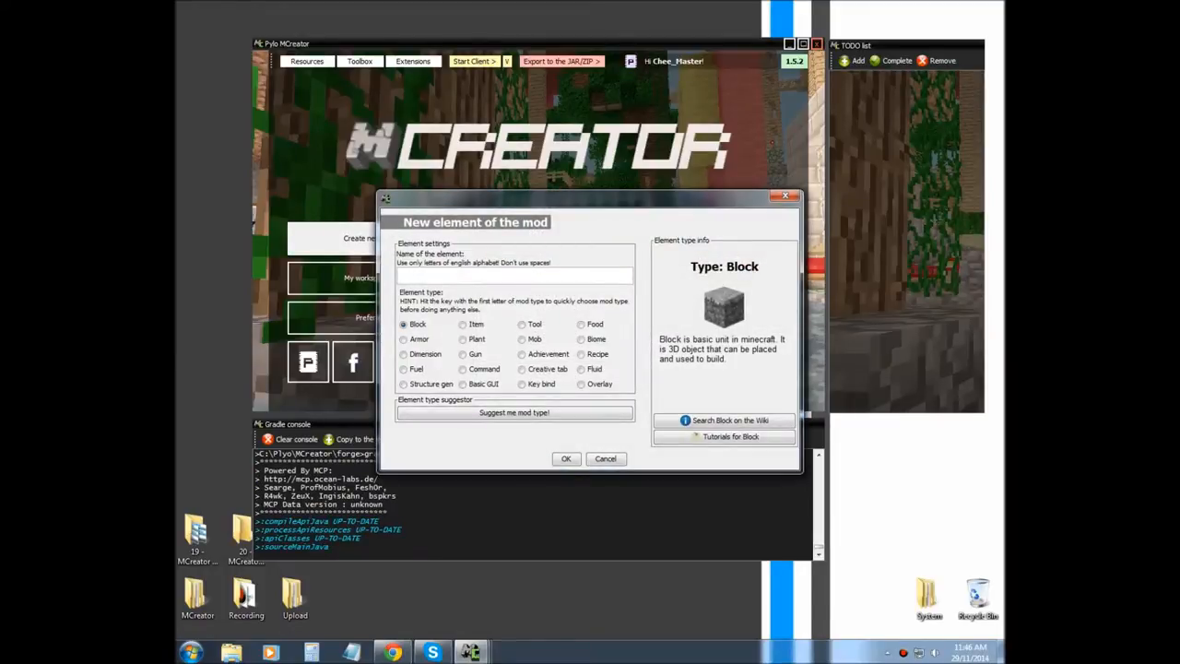
text(D)
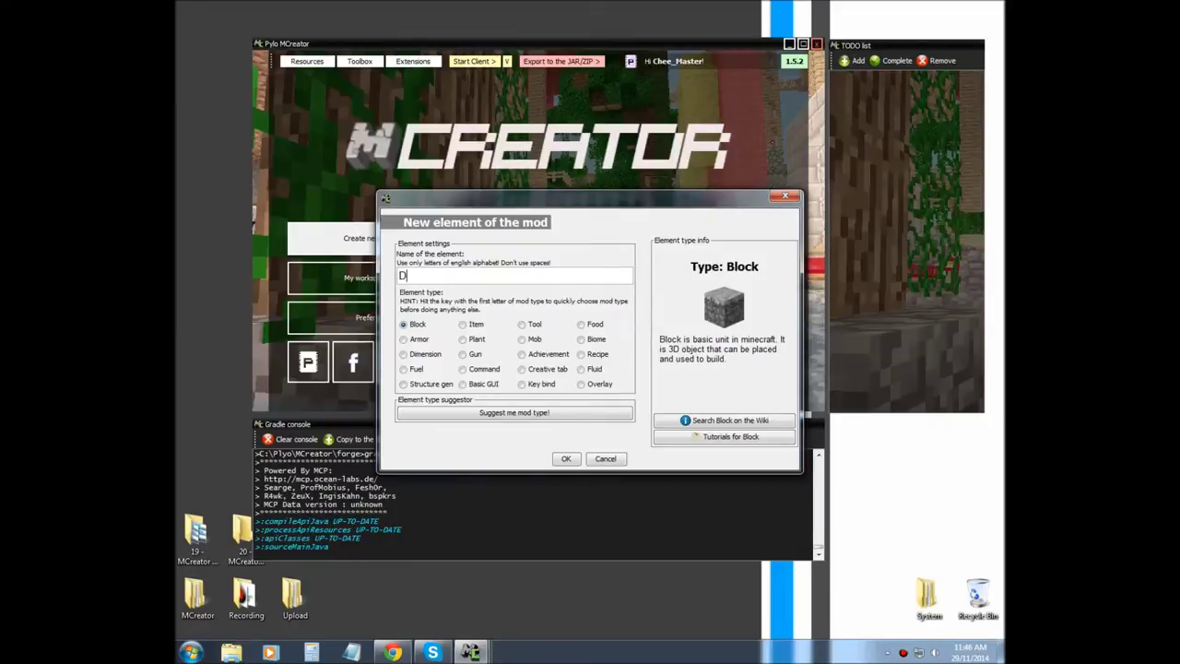
text(im)
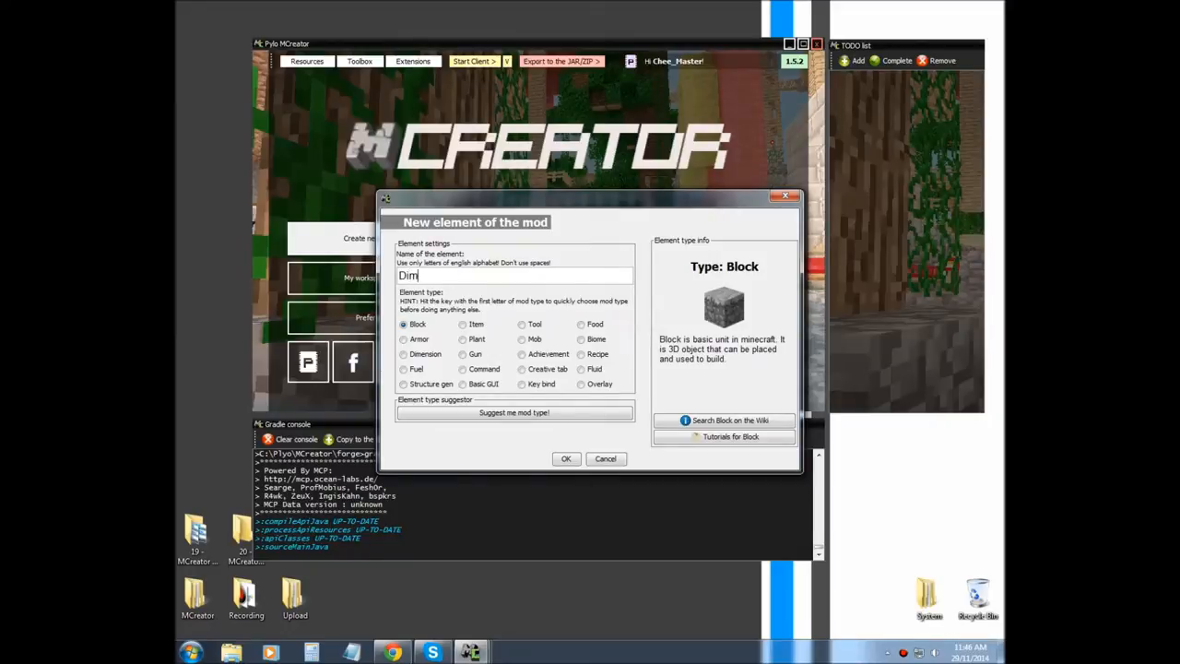
text(ension)
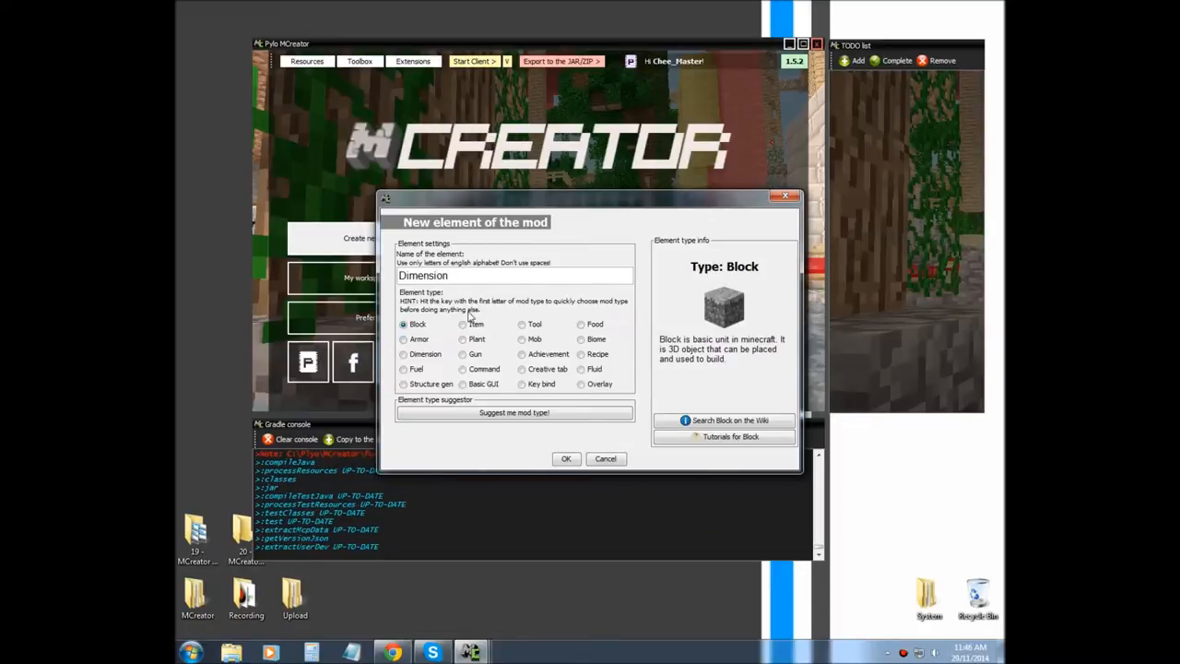
text(Wet)
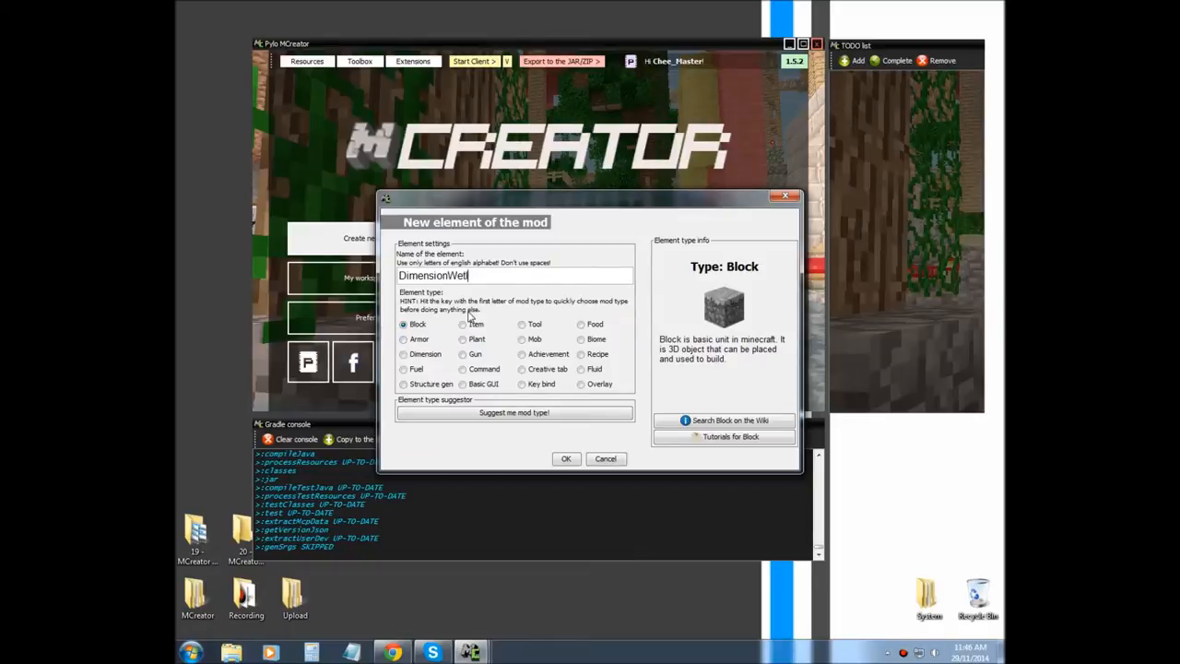
text(lands)
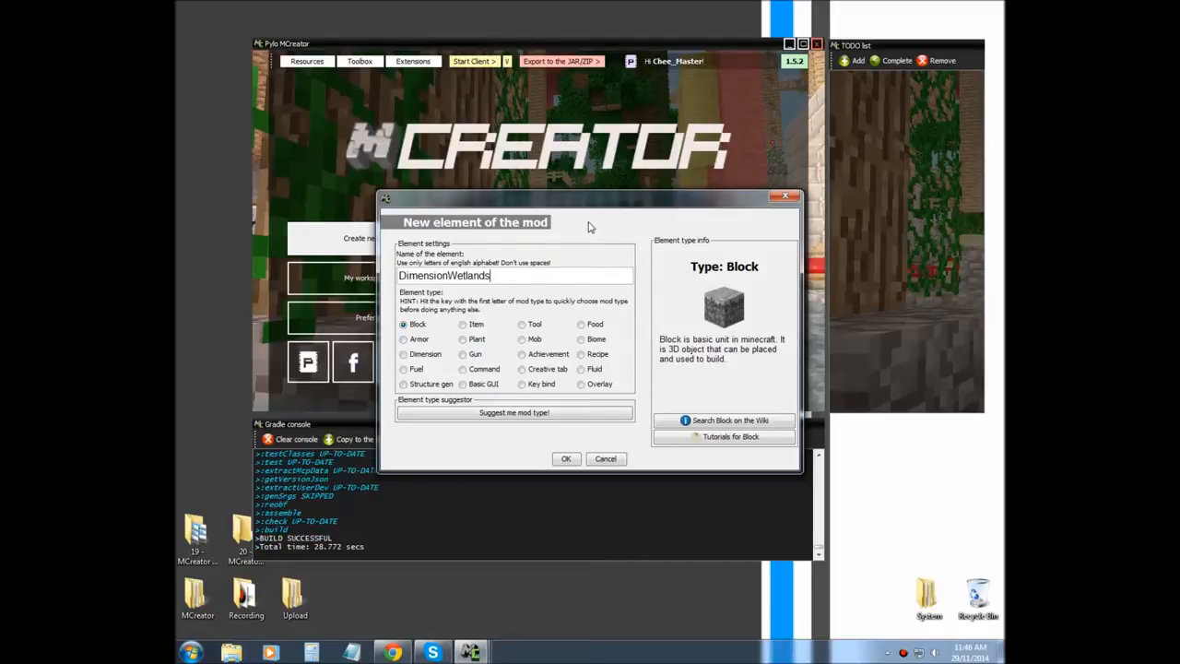
click(402, 354)
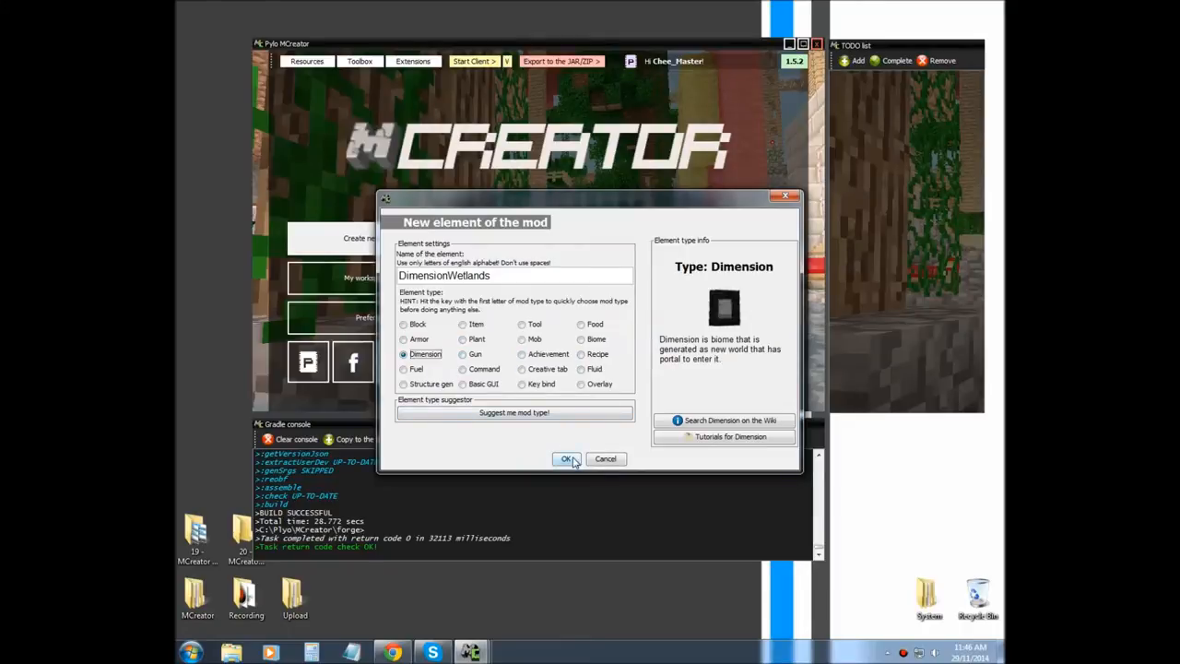
Confirm creating DimensionWetlands and keep portal as the portal particle effect
click(568, 459)
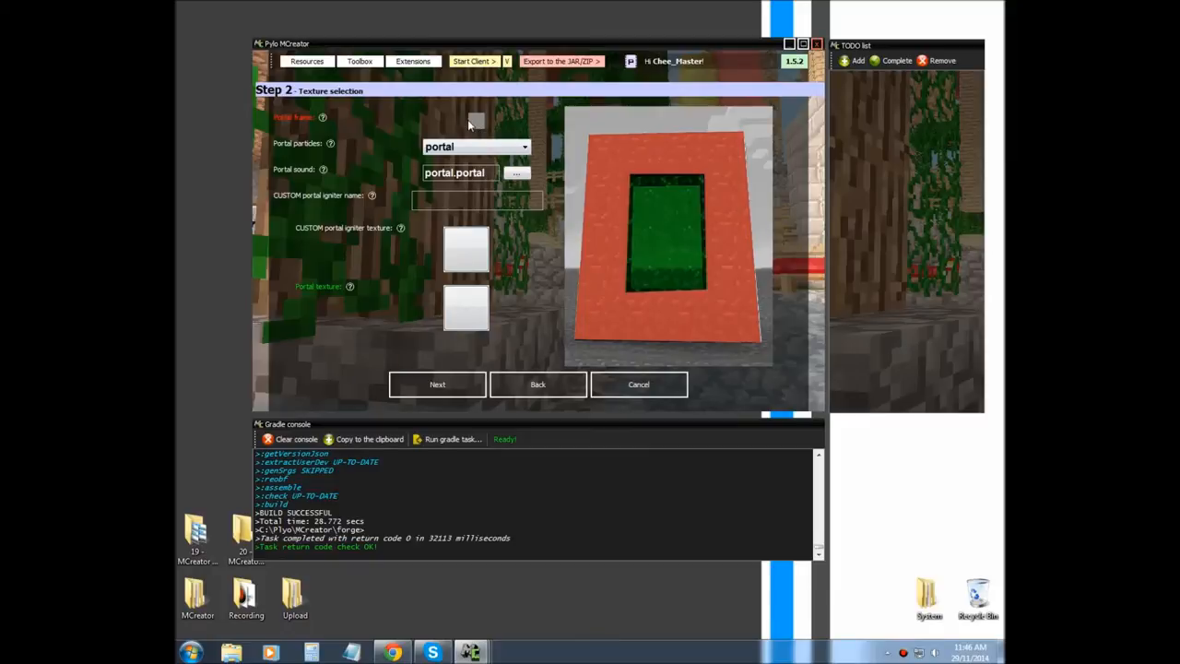
mouse_move(452, 120)
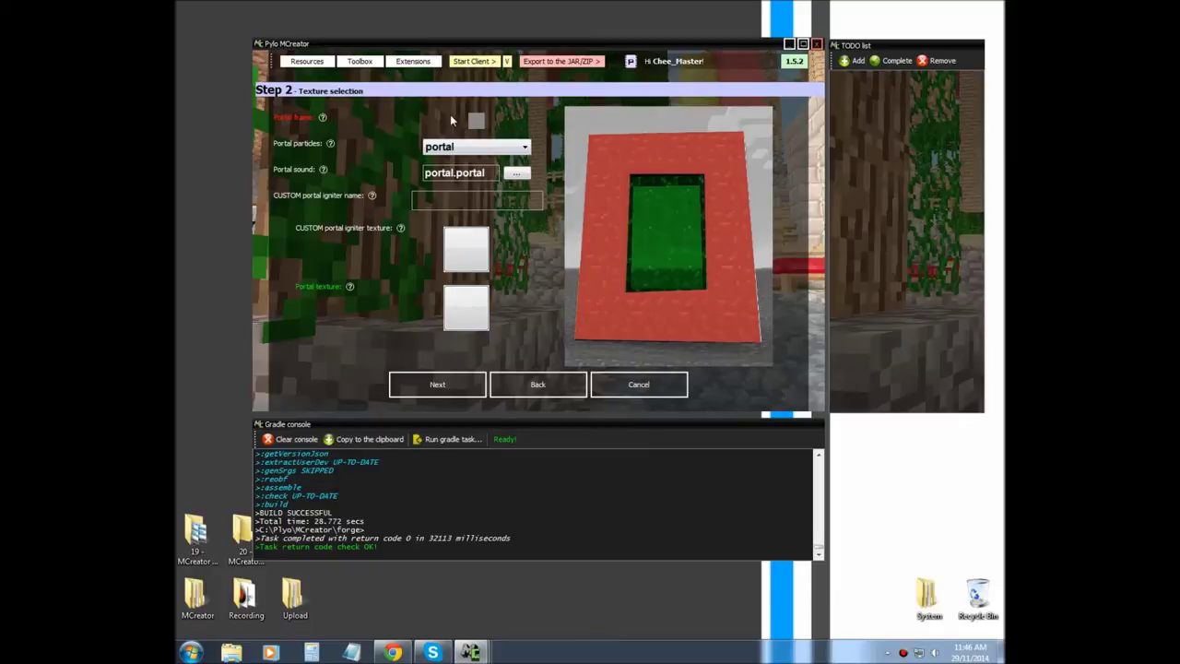
mouse_move(466, 120)
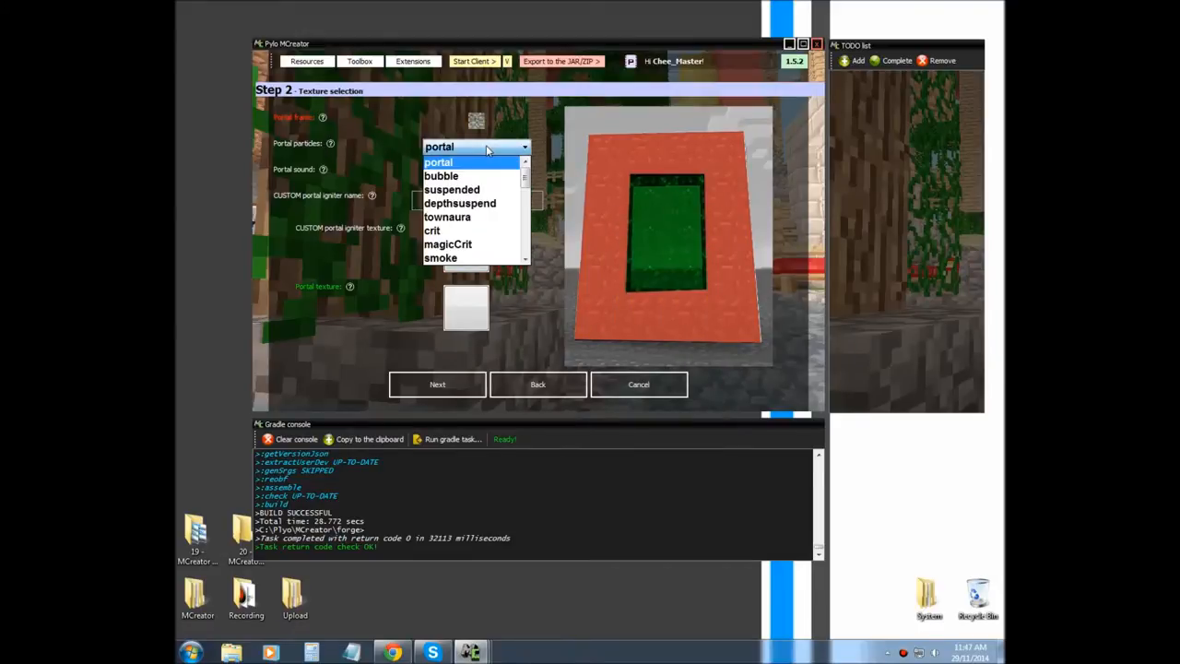
click(438, 162)
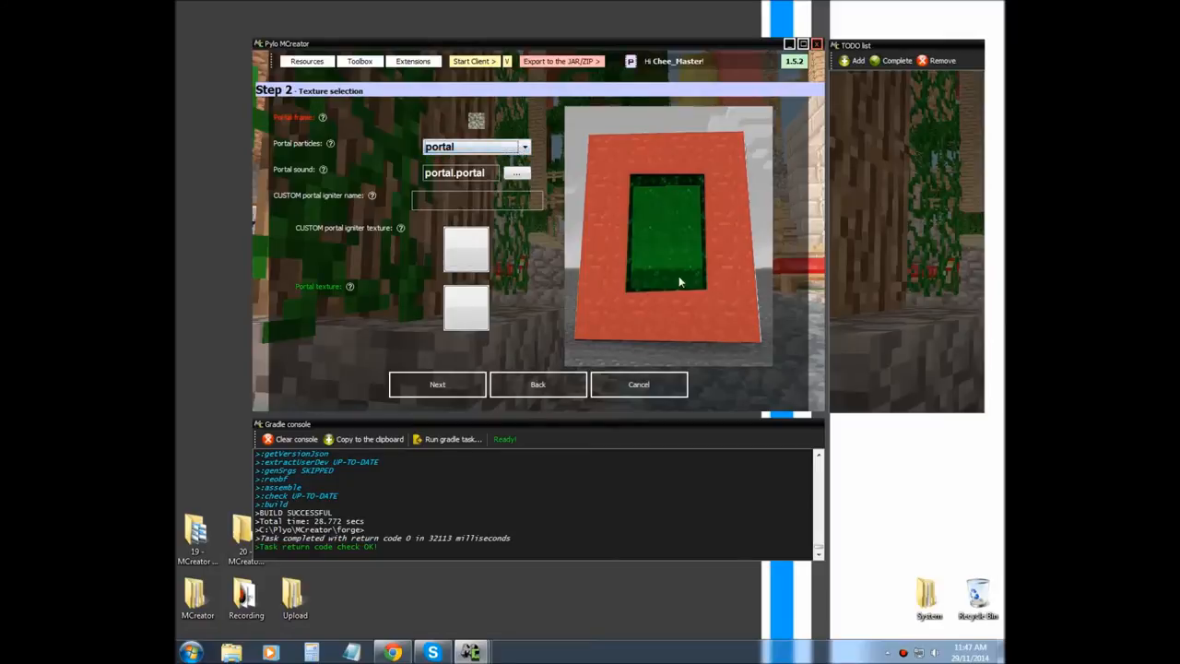
mouse_move(612, 308)
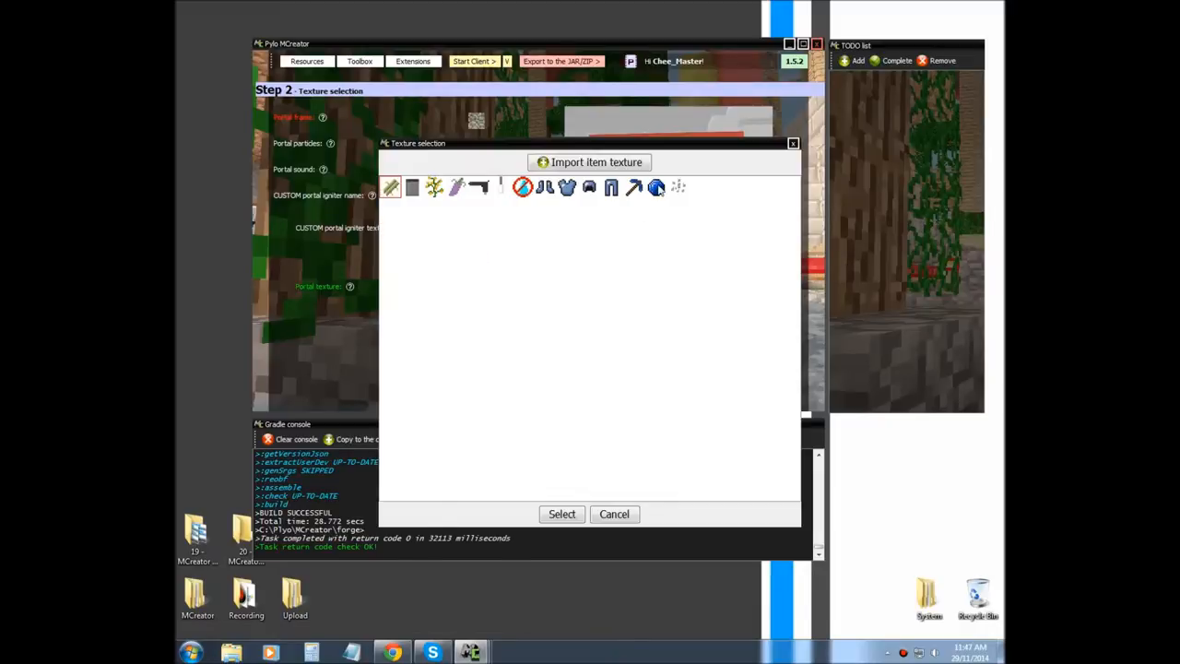
Give the igniter the blue orb texture and the name Sparker, choose a portal texture, and continue to physical characteristics
click(561, 513)
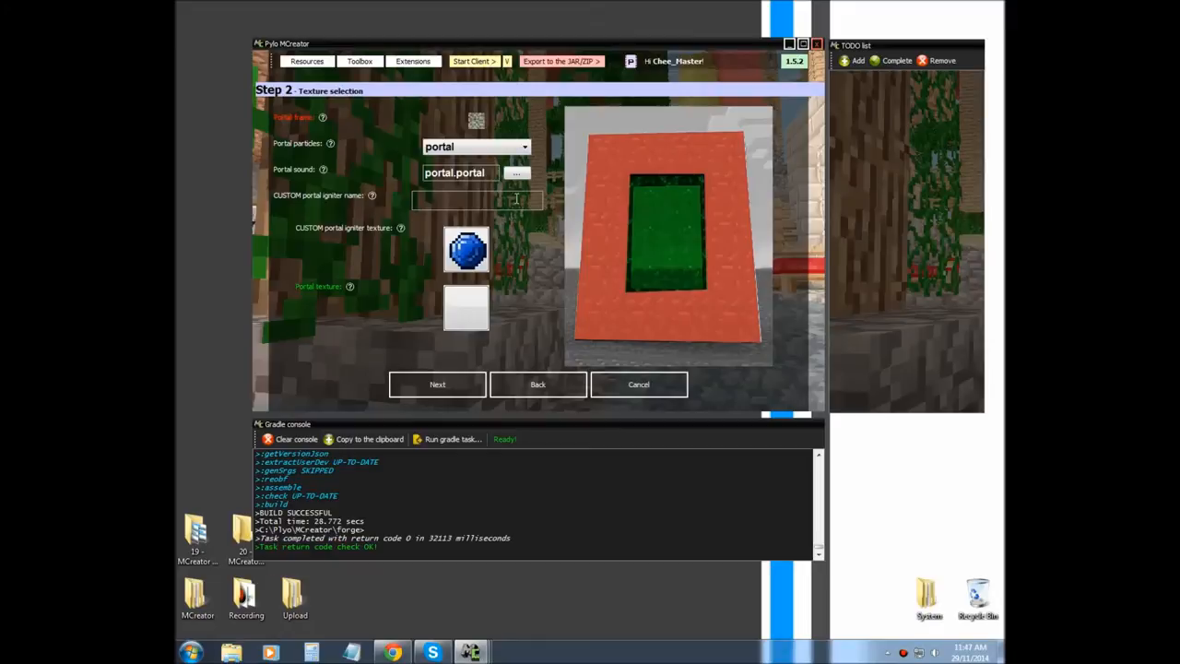
mouse_move(483, 201)
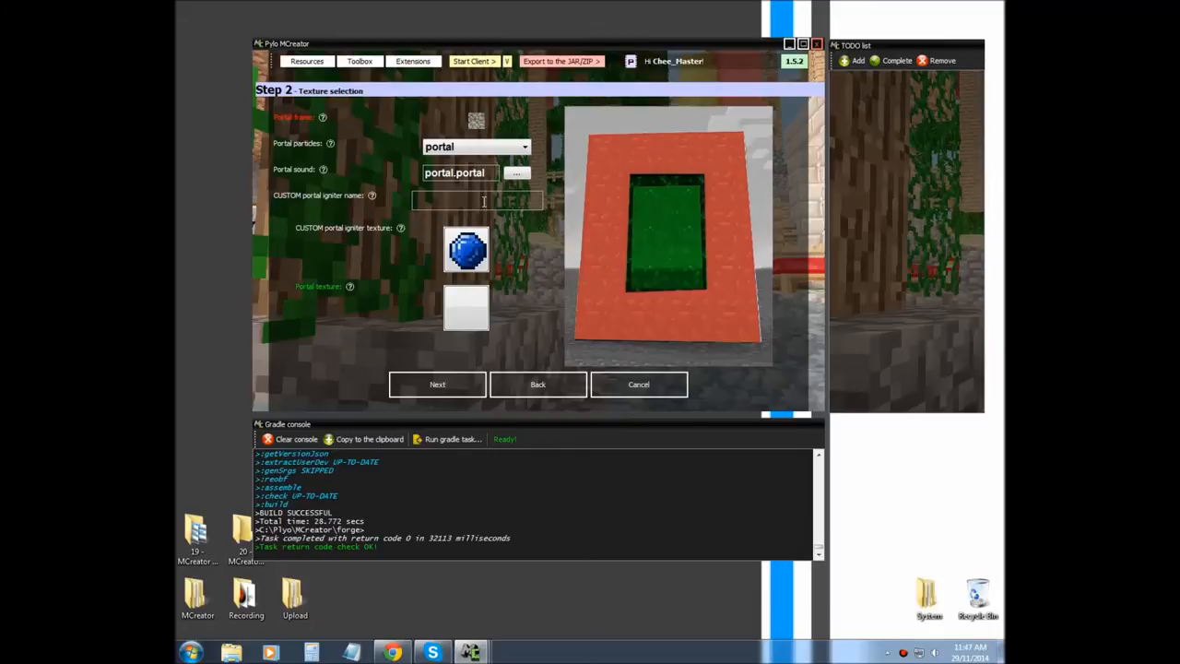
text(Sparker)
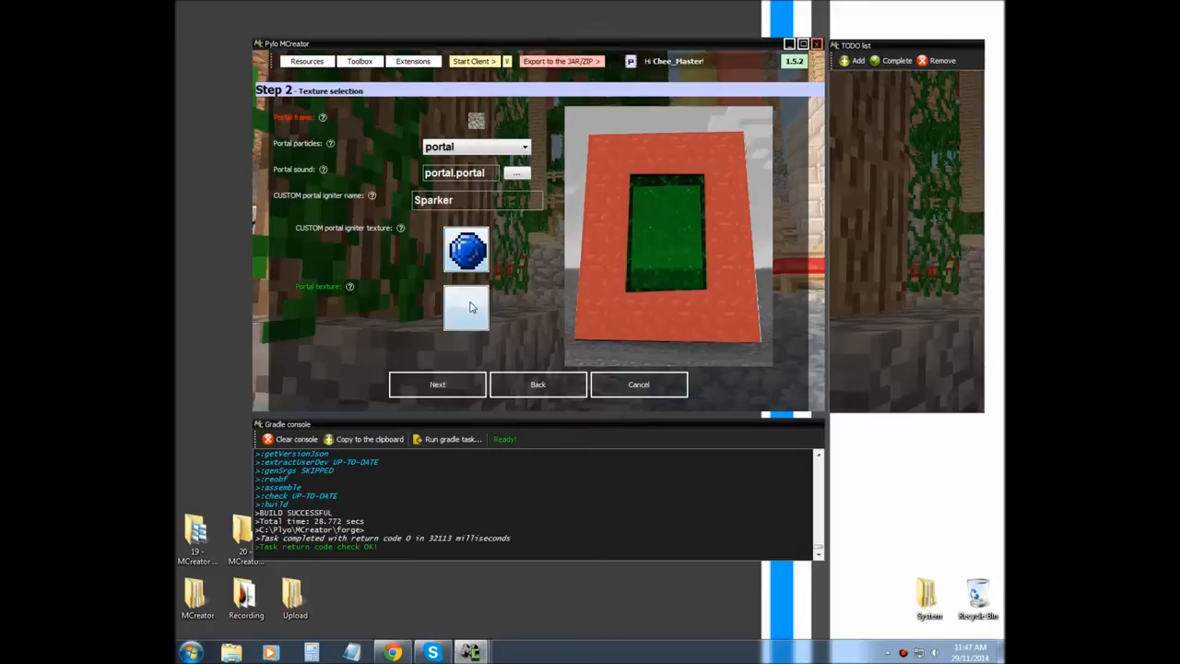
click(464, 306)
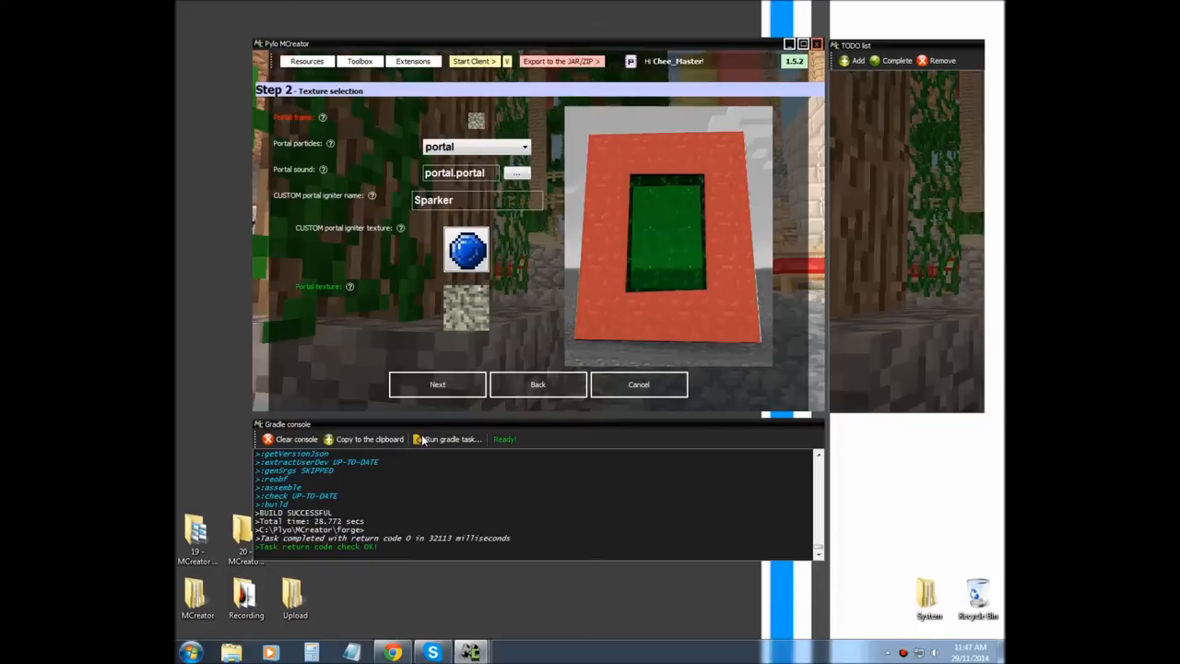
click(437, 384)
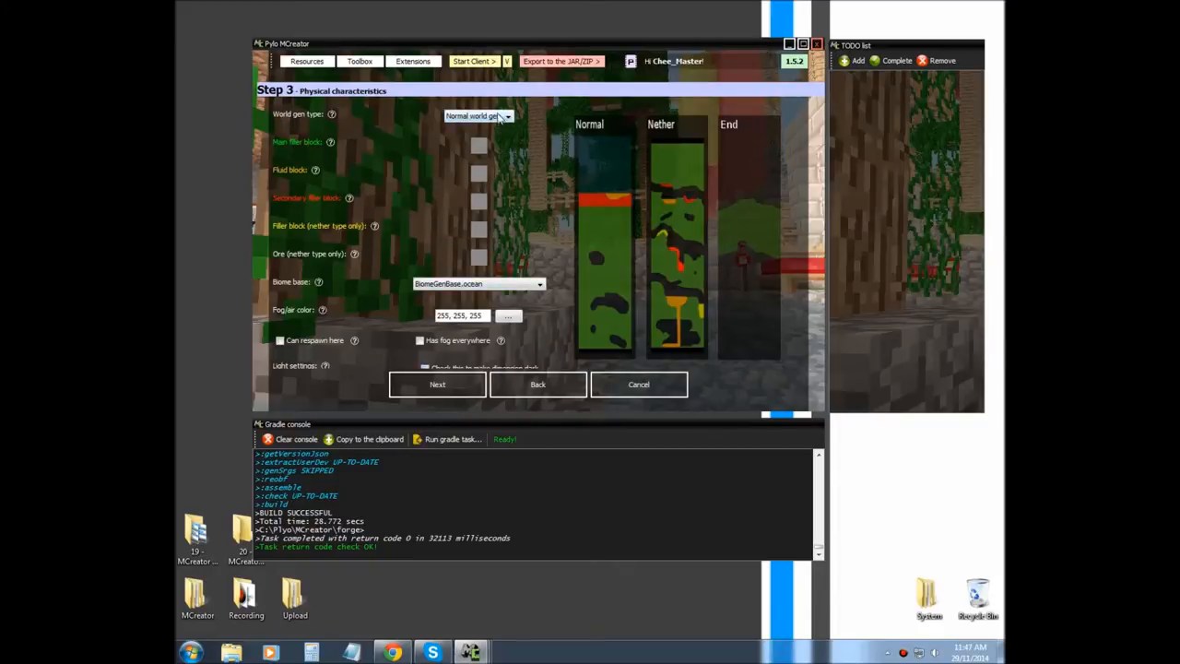
Keep normal world generation for the dimension and begin choosing one of its blocks
click(505, 116)
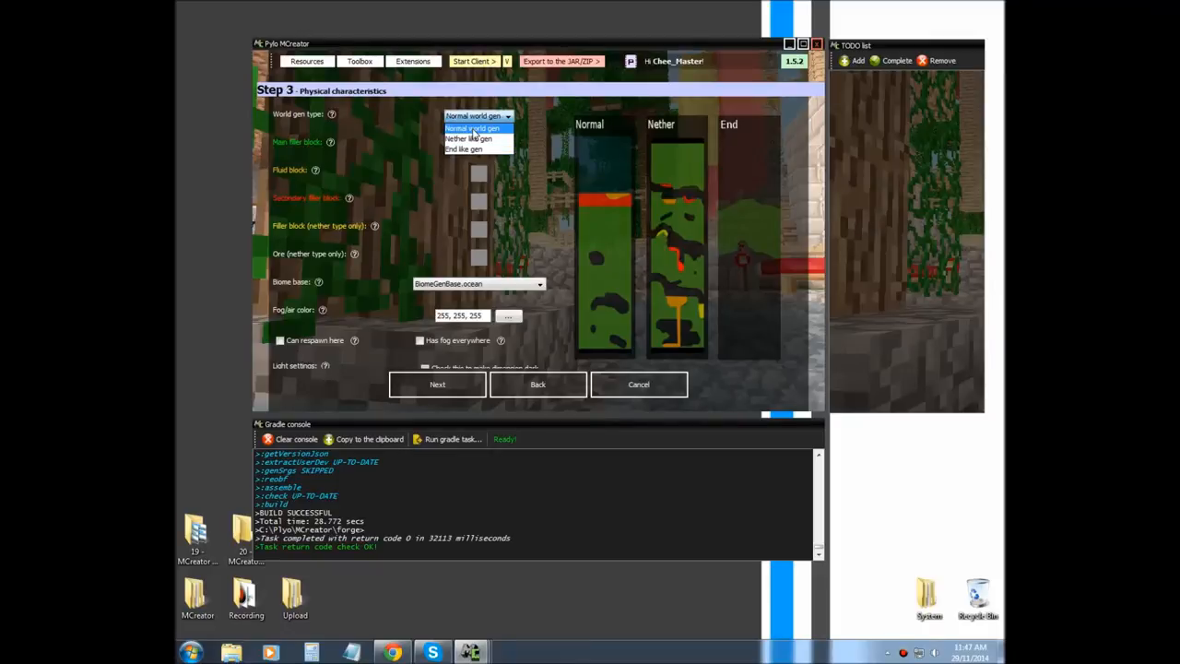
click(476, 127)
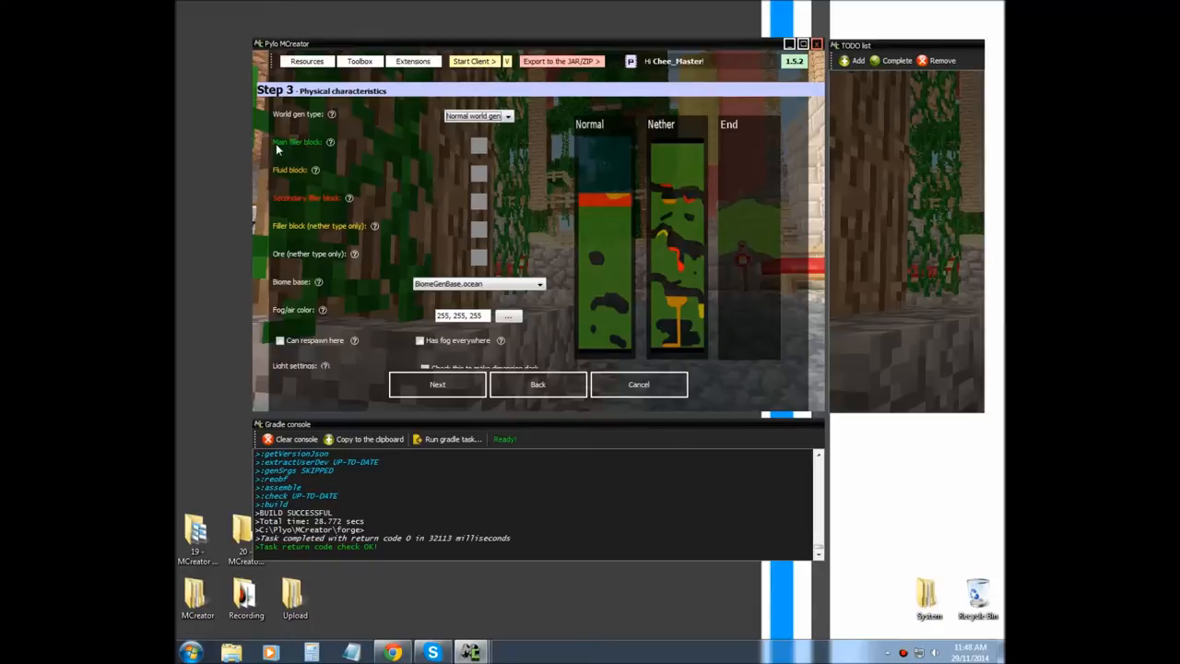
mouse_move(391, 245)
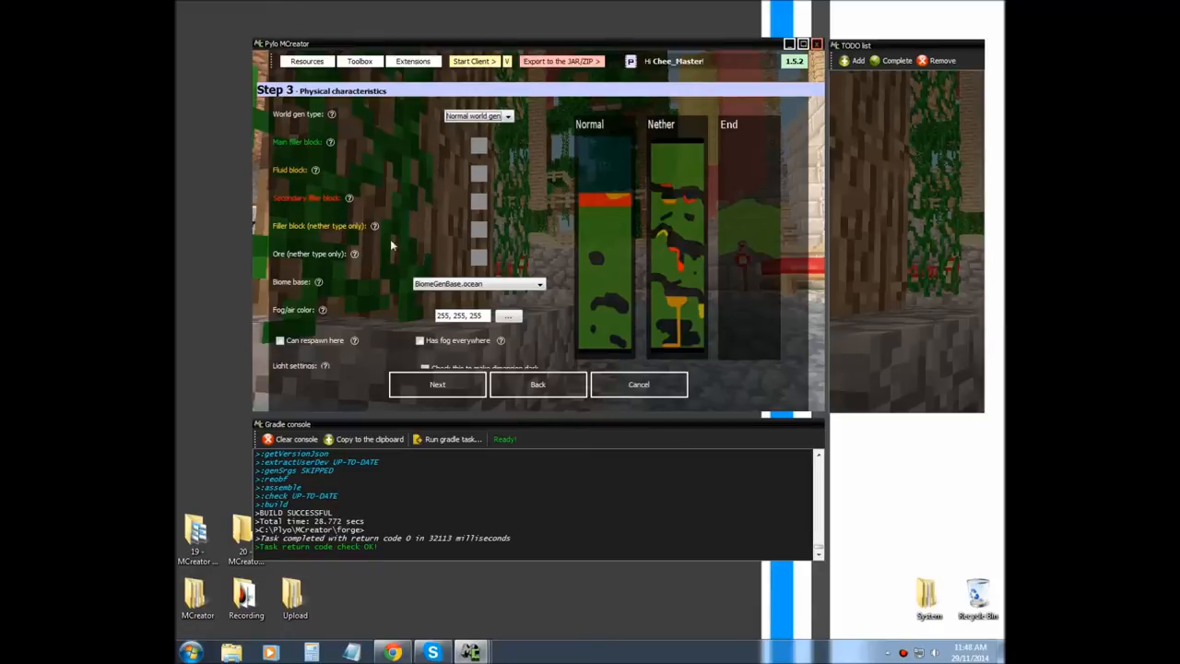
mouse_move(479, 249)
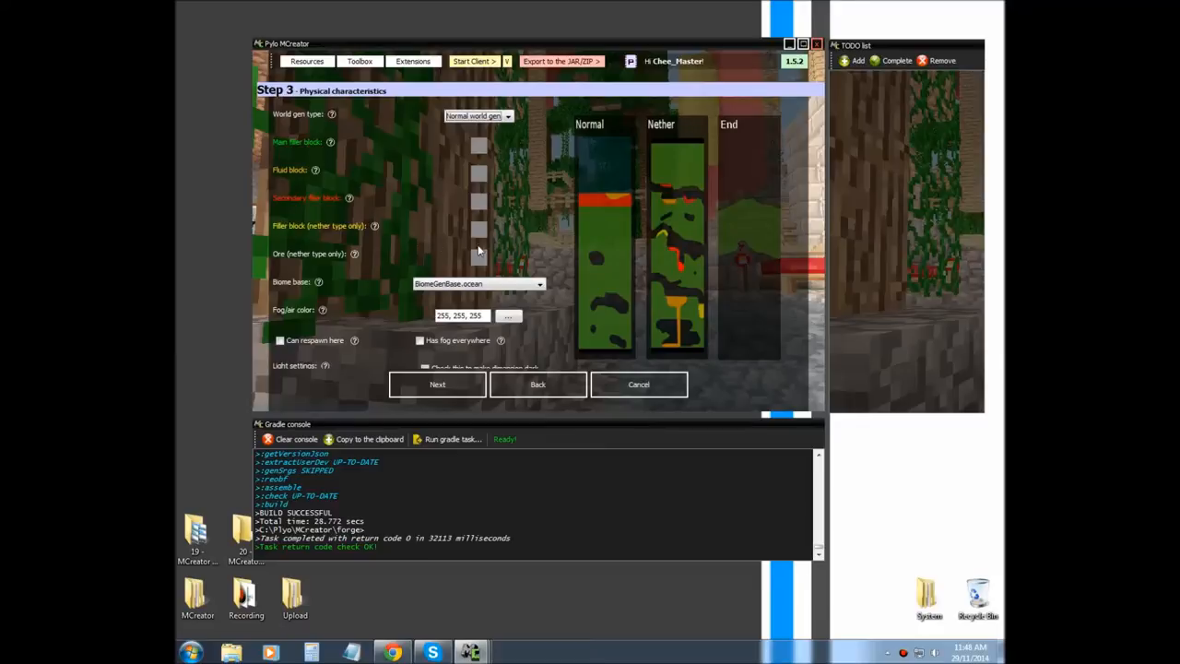
mouse_move(487, 193)
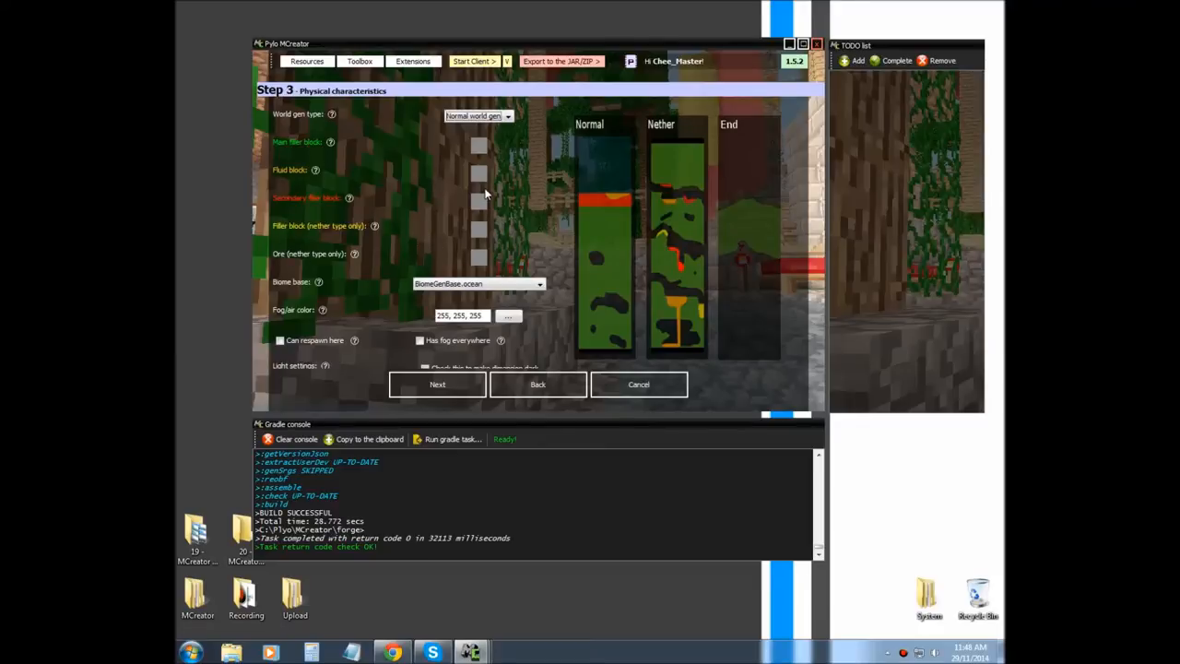
mouse_move(464, 225)
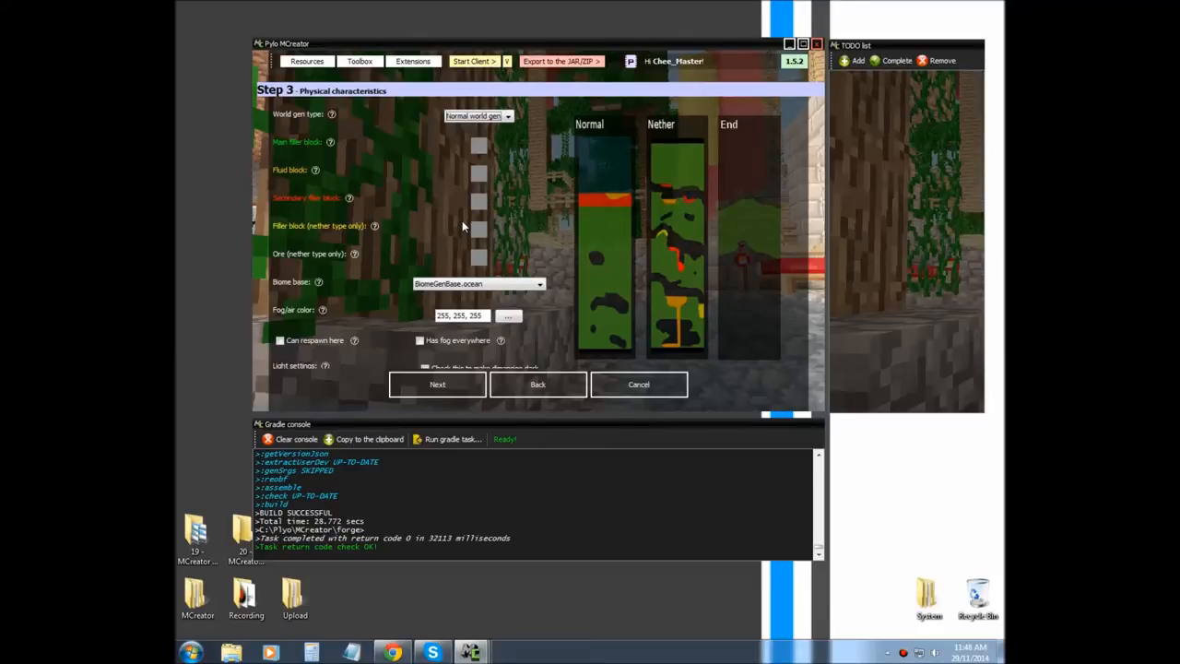
mouse_move(334, 207)
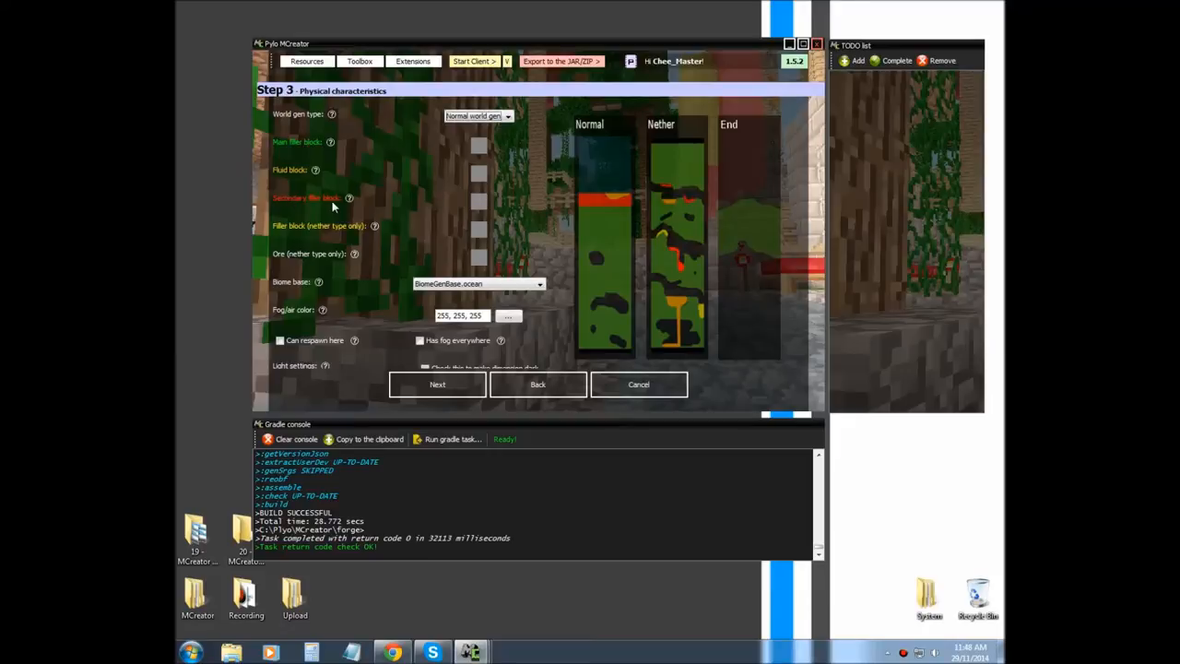
mouse_move(609, 225)
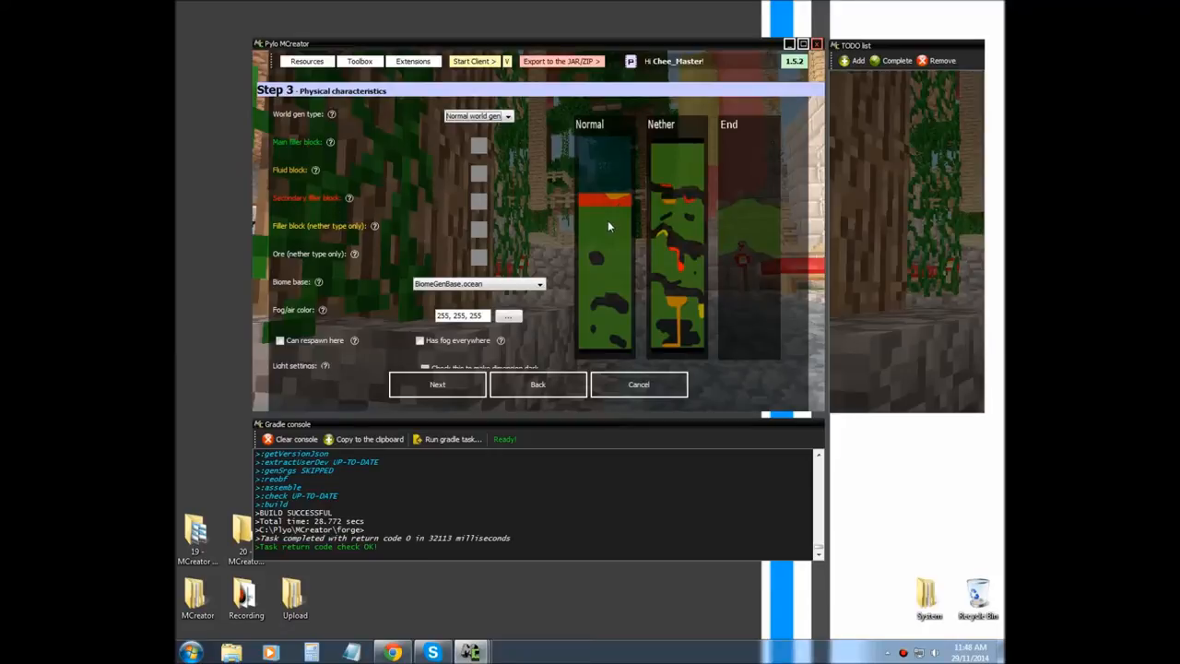
mouse_move(621, 325)
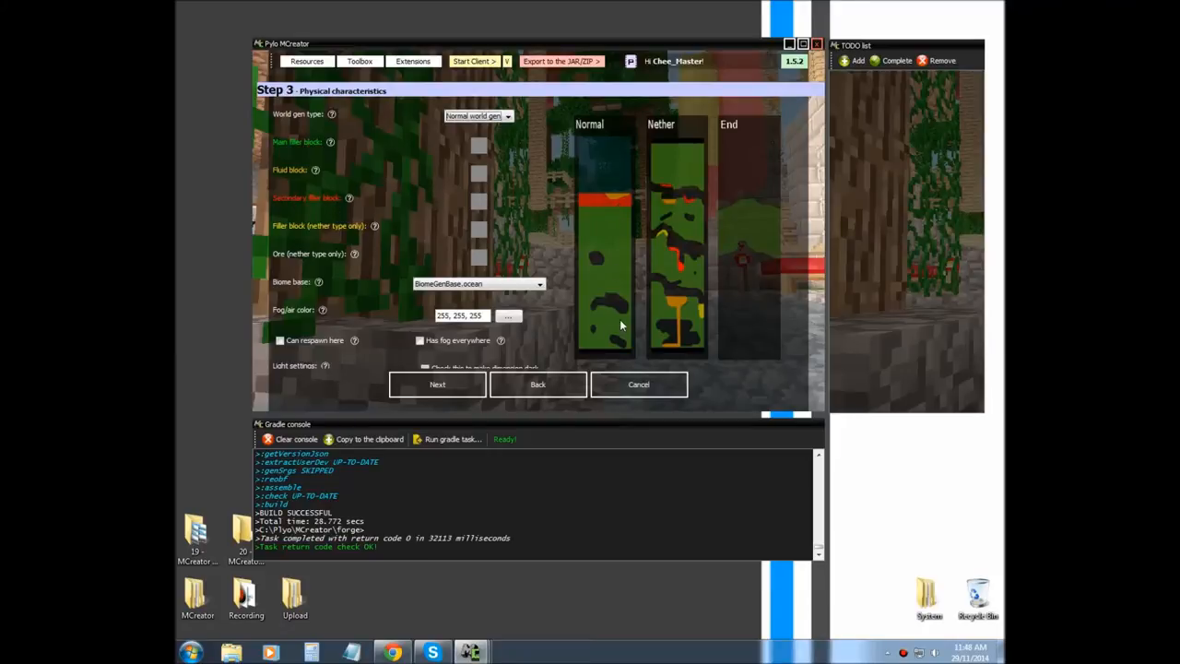
mouse_move(483, 197)
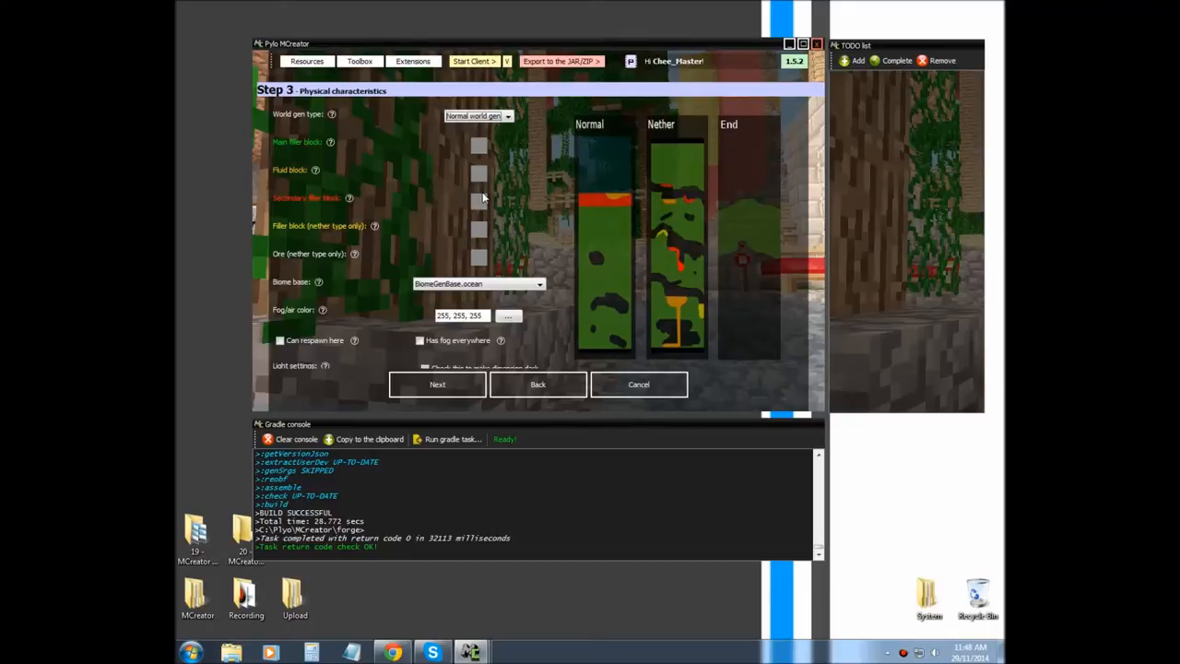
click(479, 197)
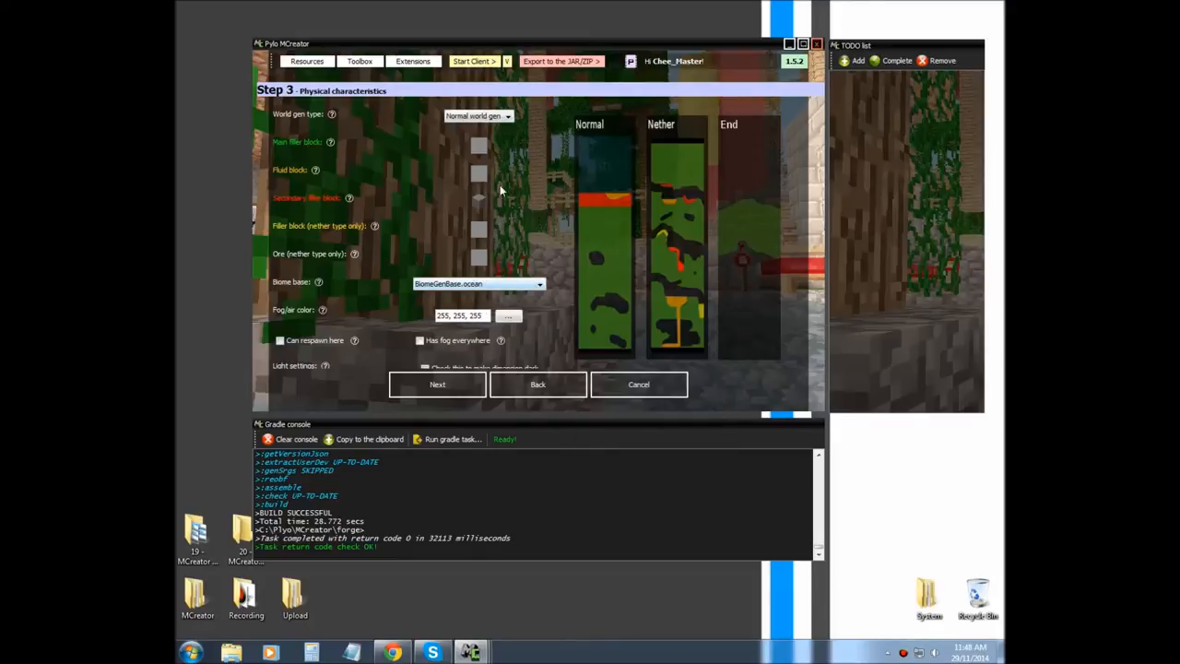
mouse_move(486, 169)
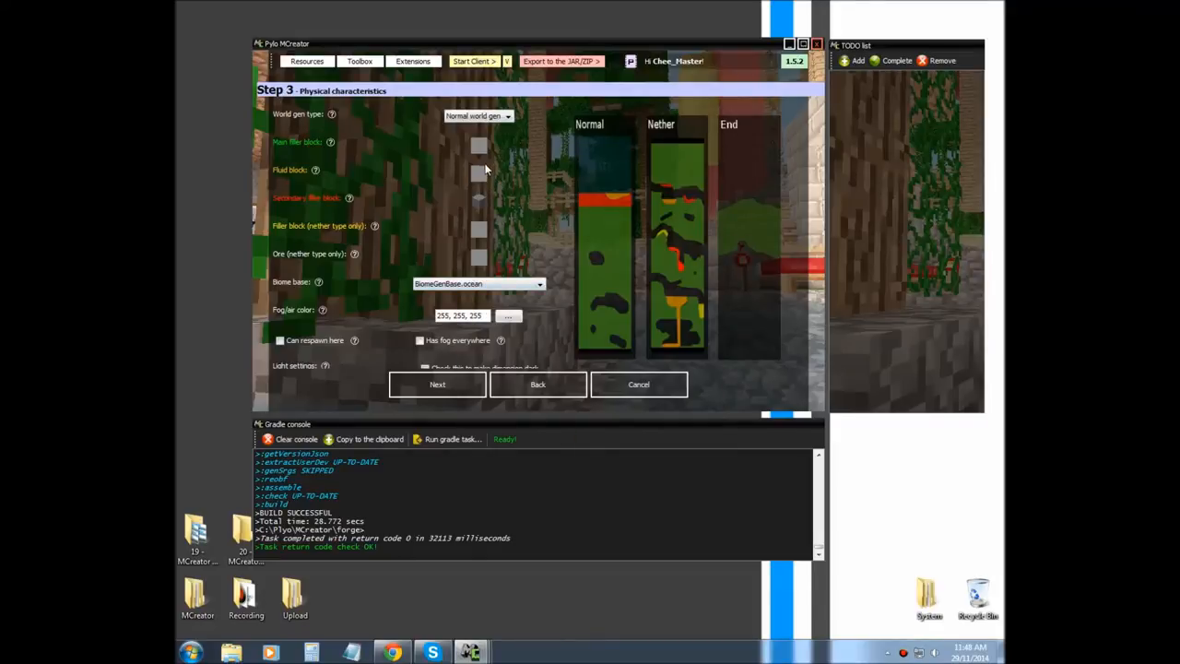
mouse_move(524, 166)
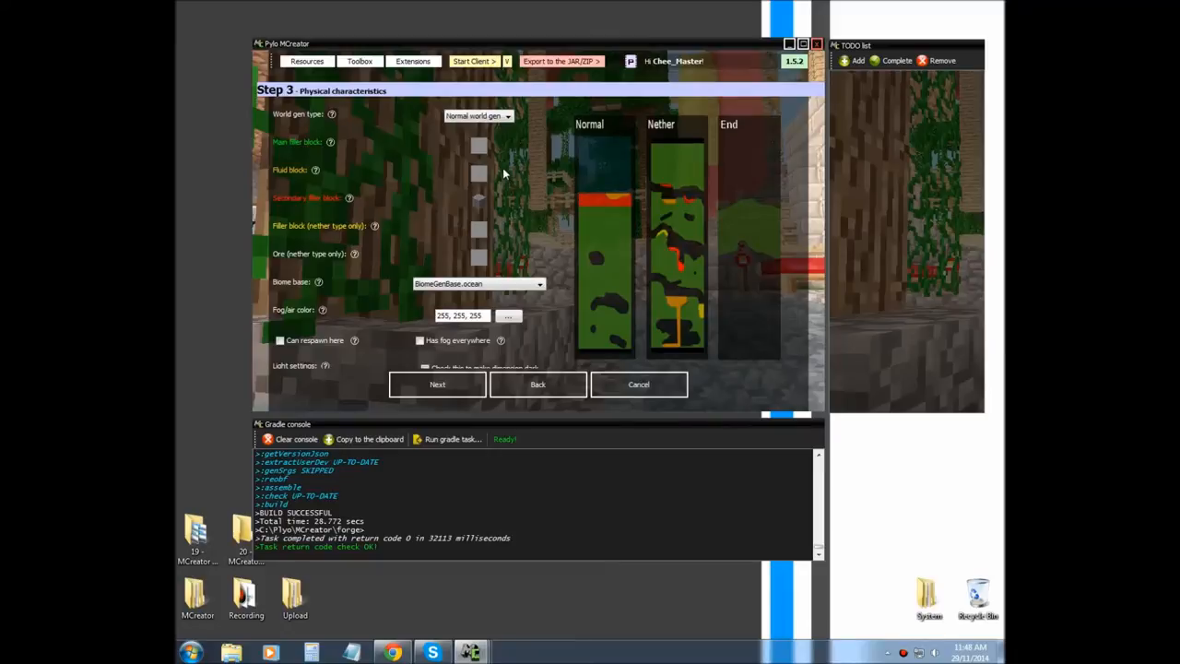
mouse_move(261, 232)
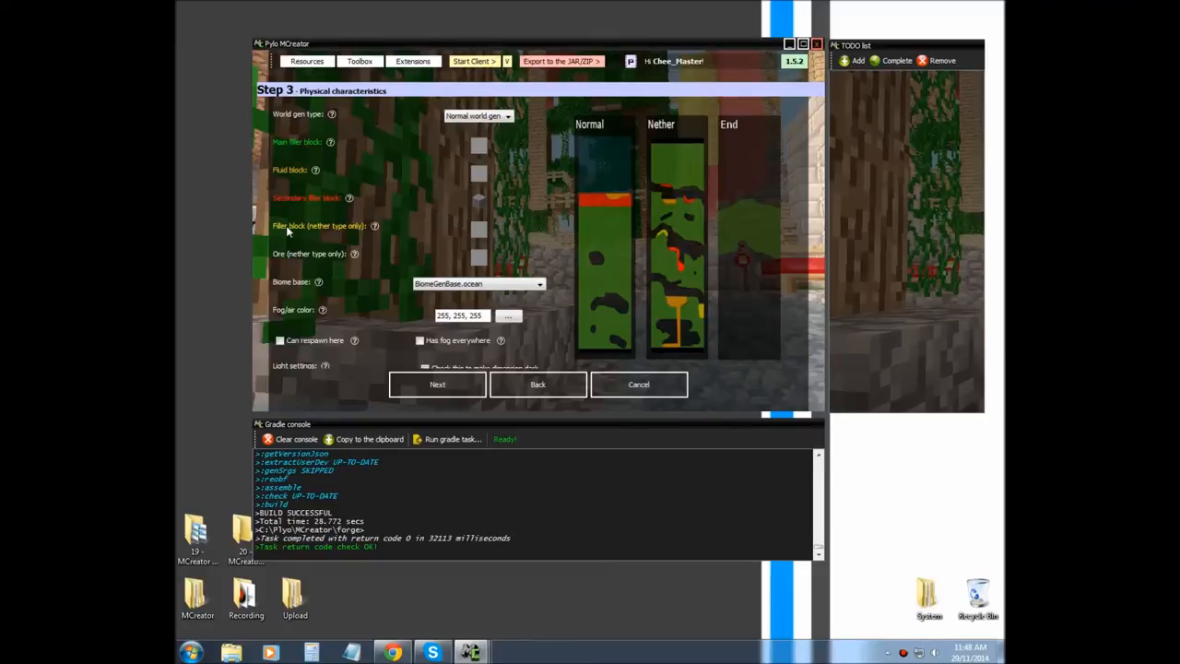
mouse_move(343, 234)
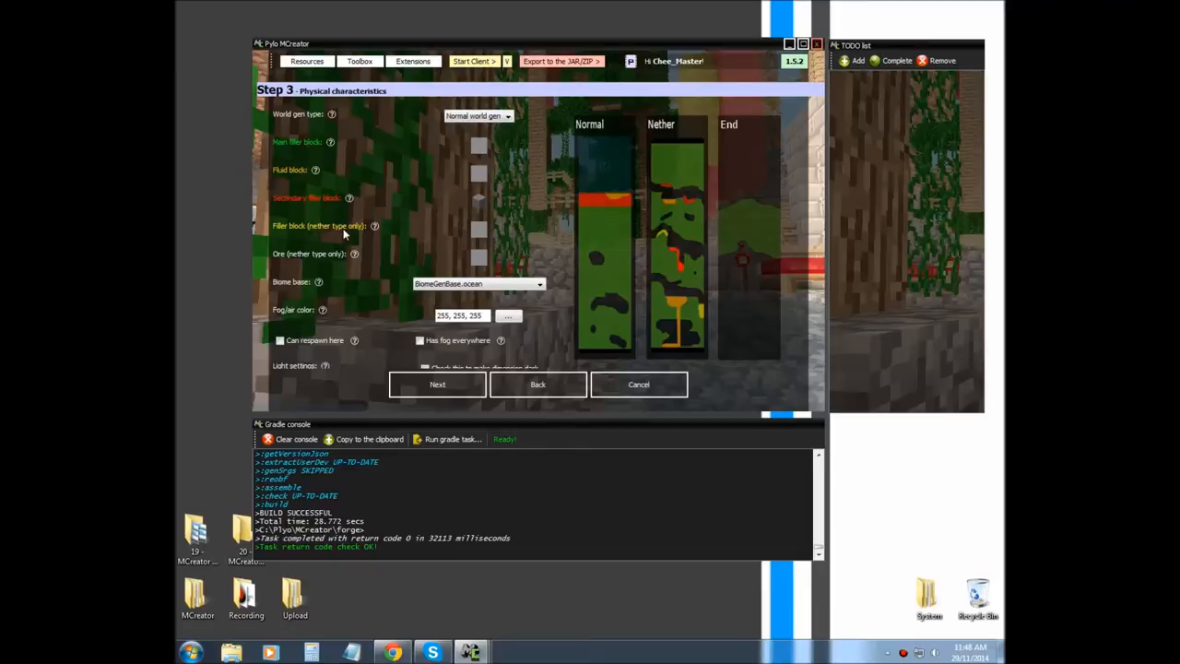
mouse_move(391, 228)
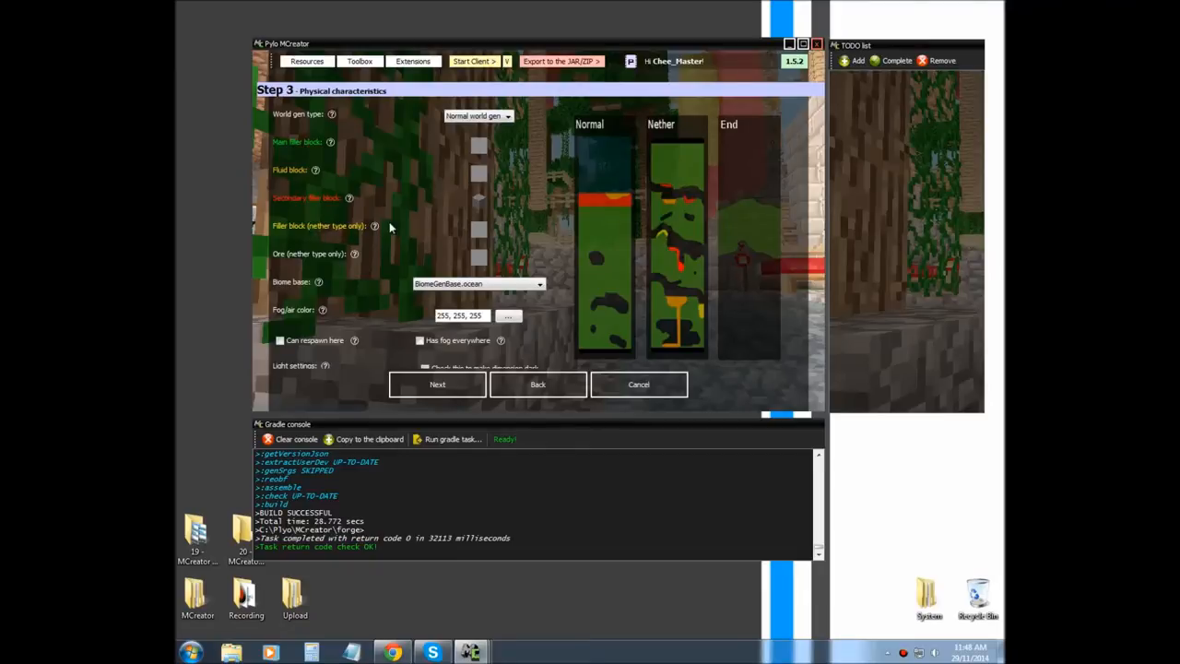
mouse_move(386, 214)
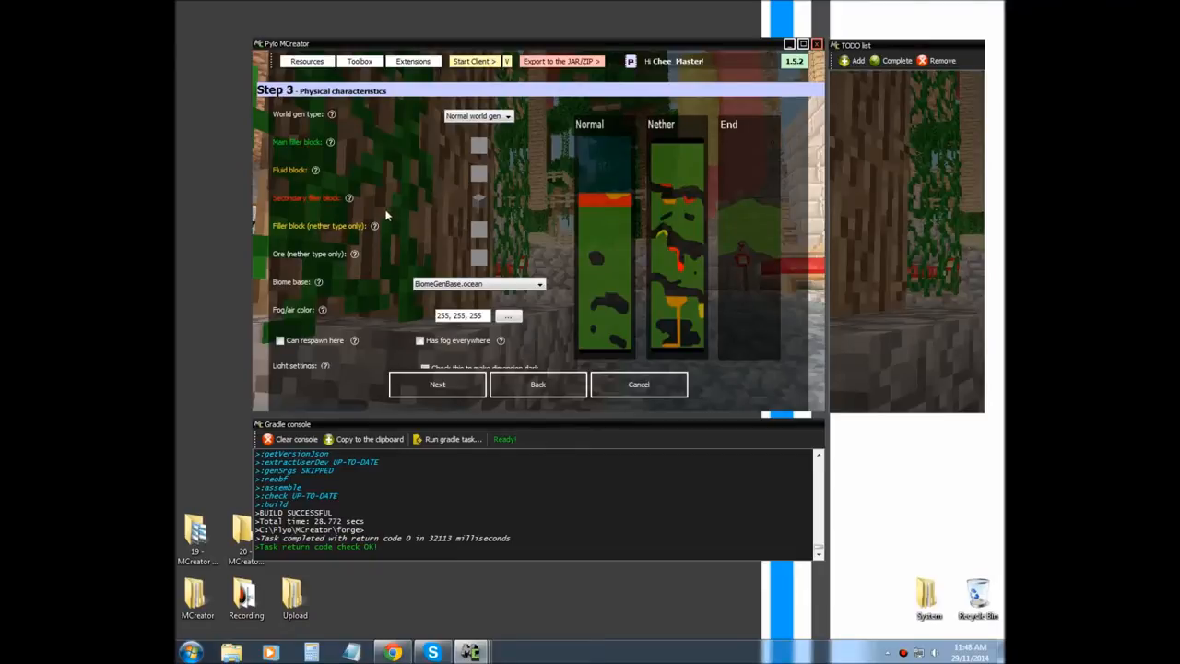
mouse_move(454, 183)
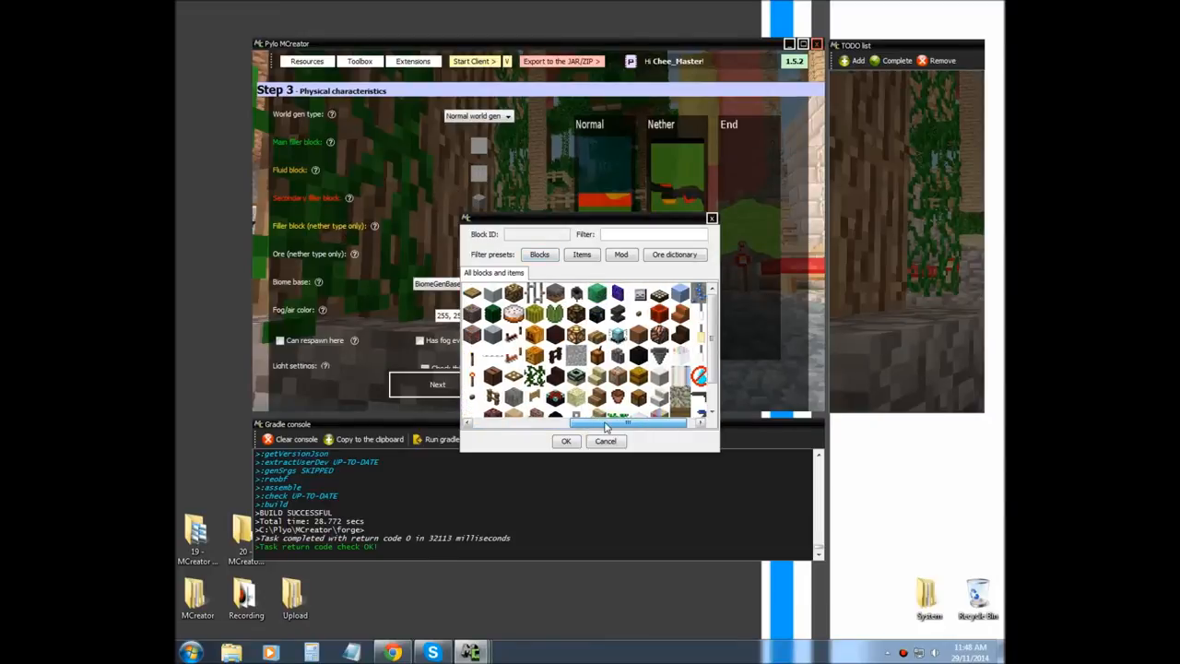
Set Blocks.water as the fluid block and Blocks.grass as the main filler block
scroll(down, 3)
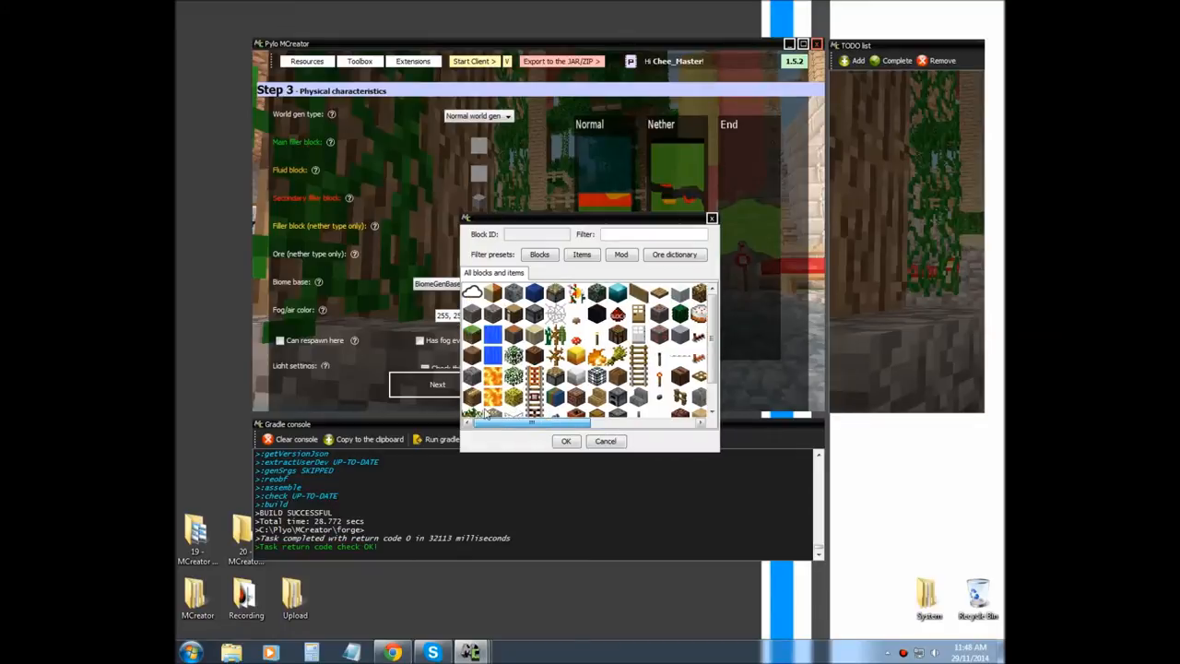
scroll(down, 3)
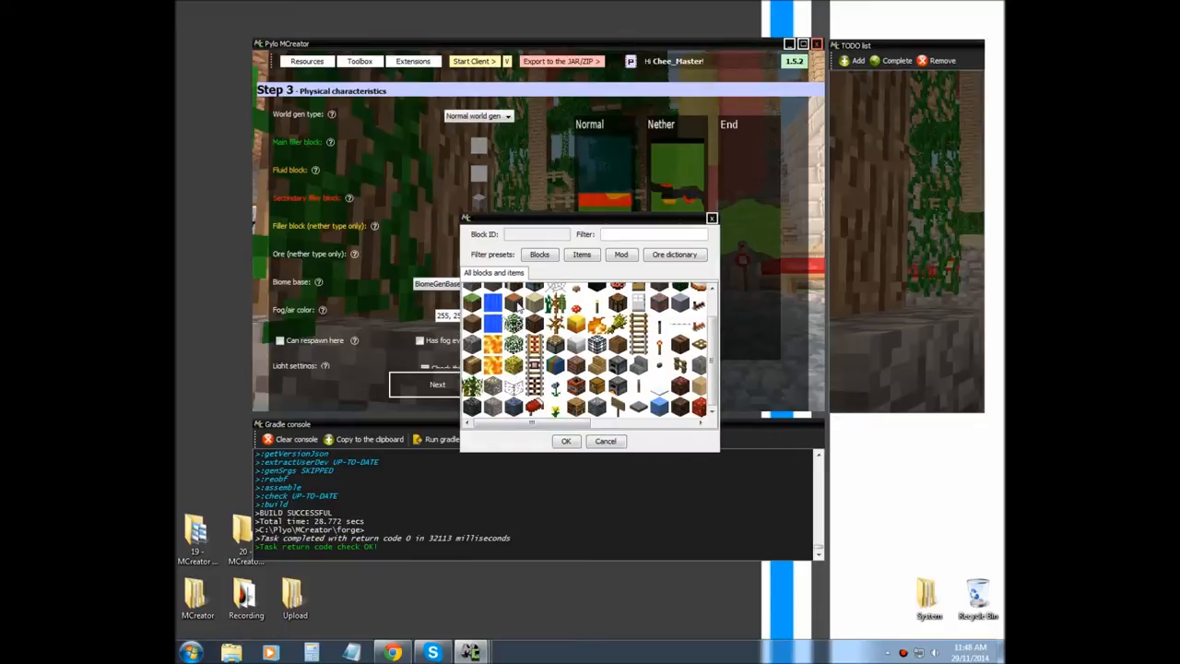
click(490, 302)
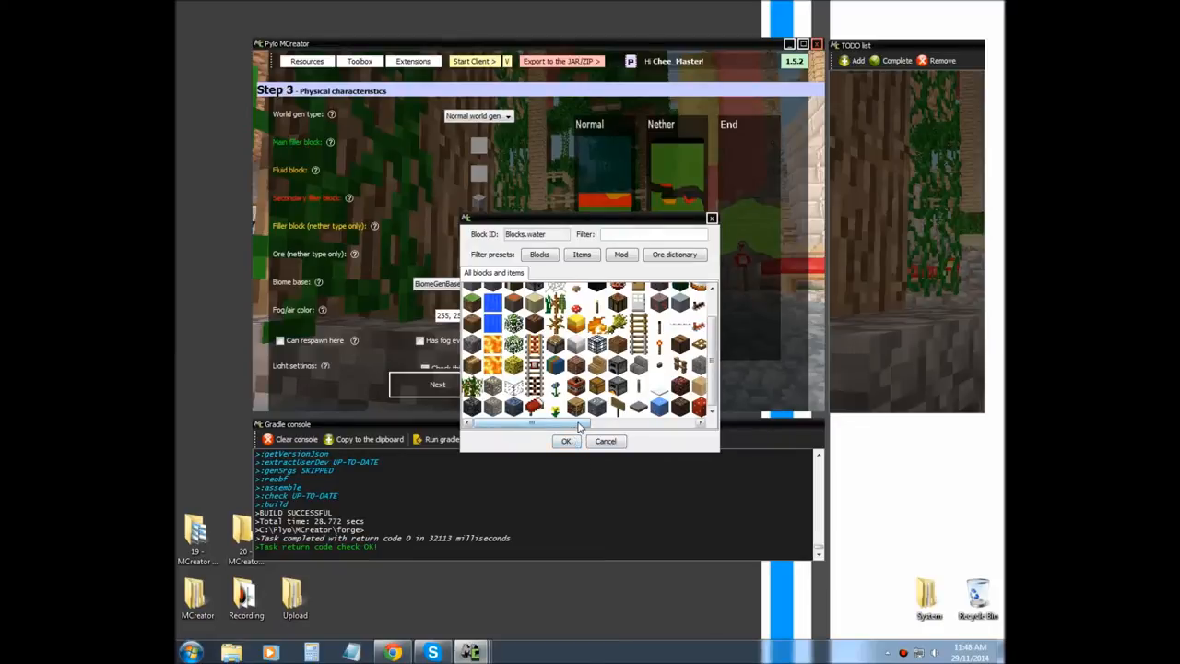
click(566, 443)
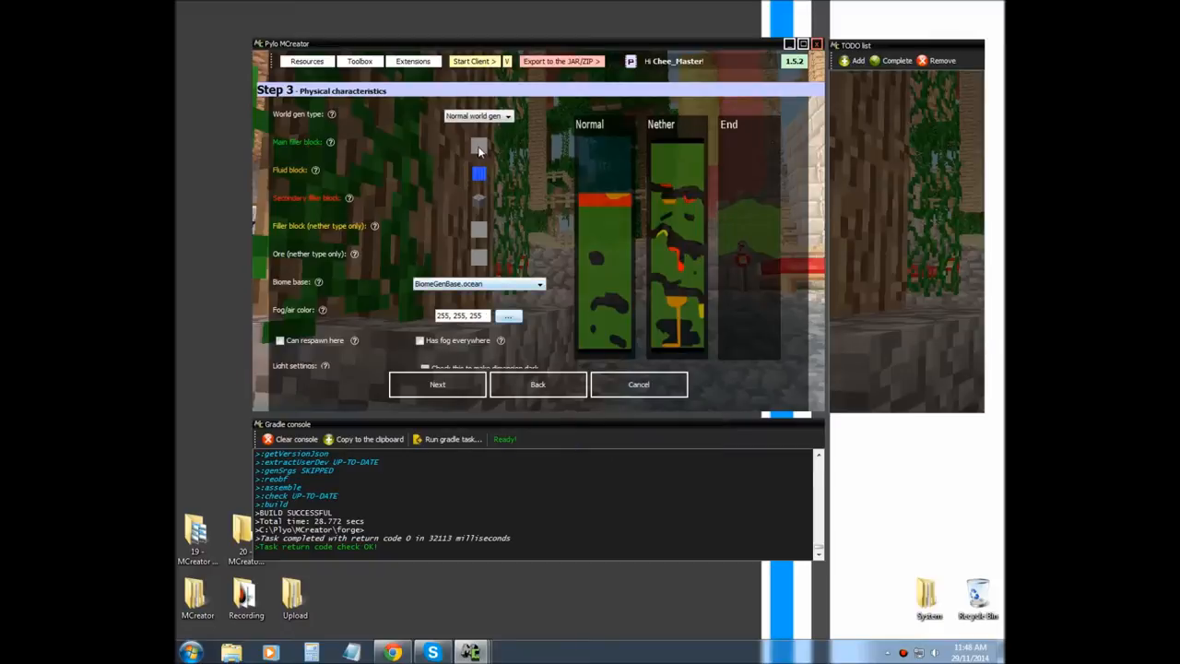
click(479, 145)
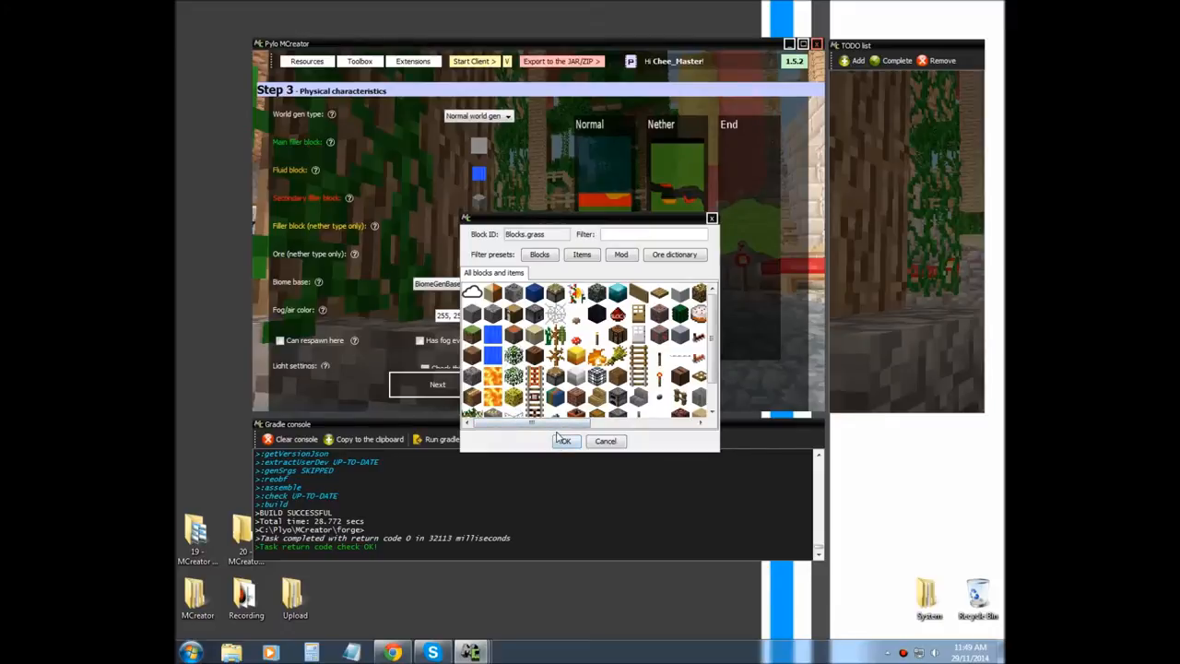
click(566, 440)
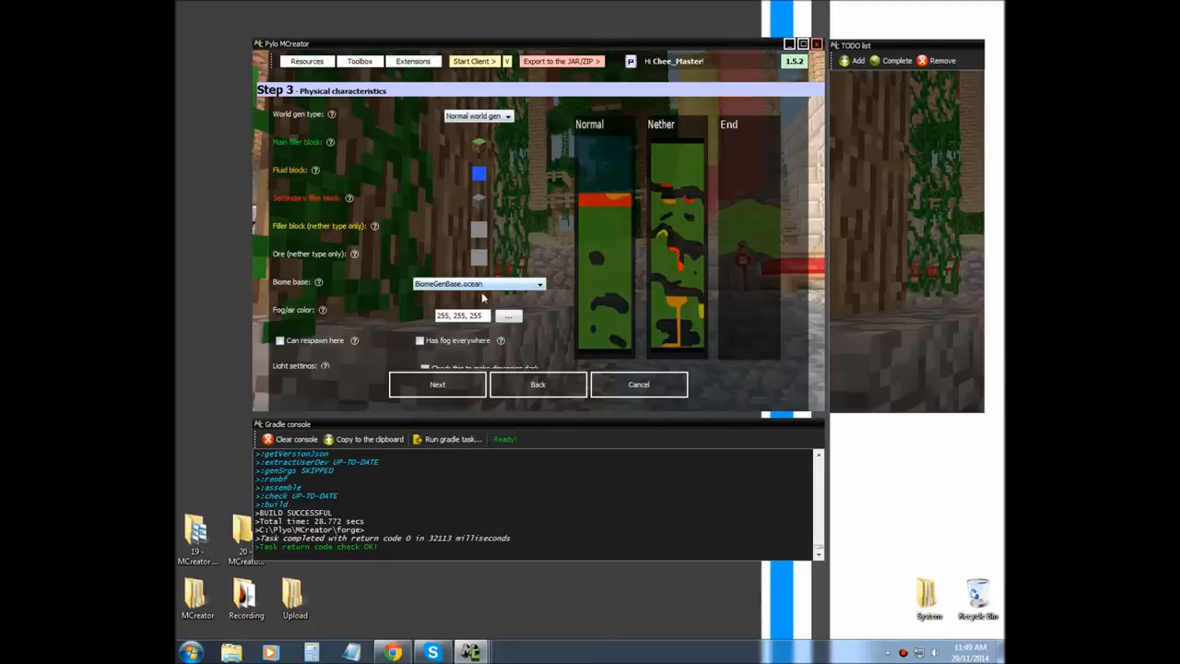
mouse_move(533, 182)
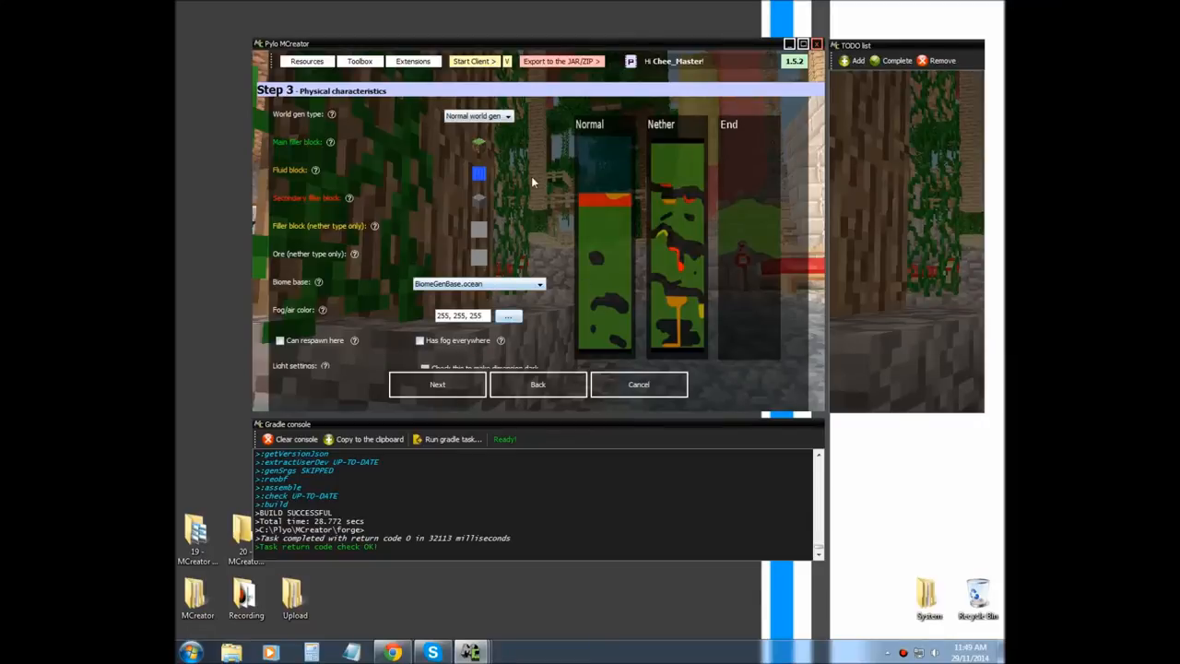
mouse_move(335, 286)
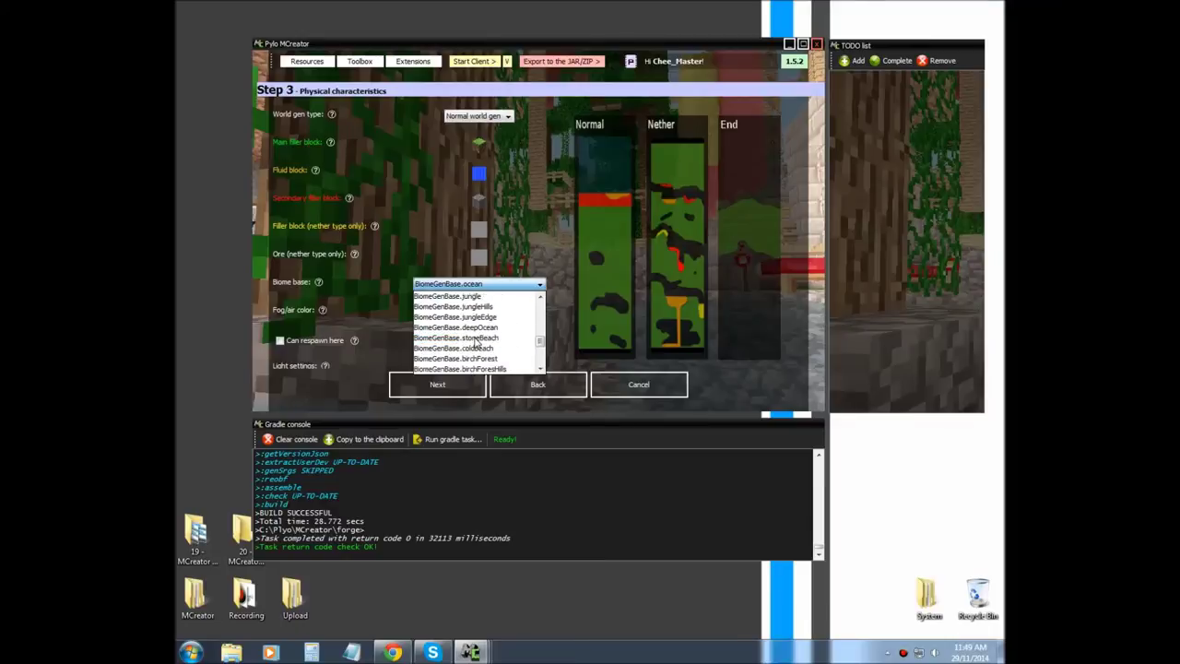
Base the dimension on the wetlands biome, enable fog, set its colour, allow respawning, toggle darkness and continue
scroll(down, 3)
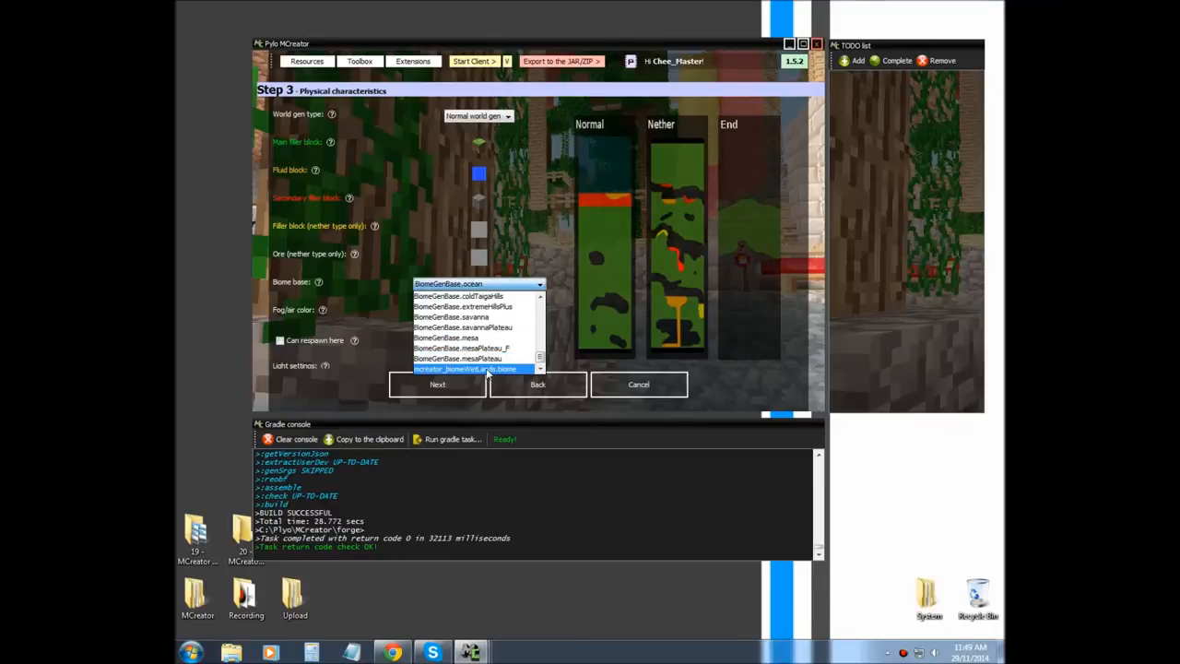
click(476, 369)
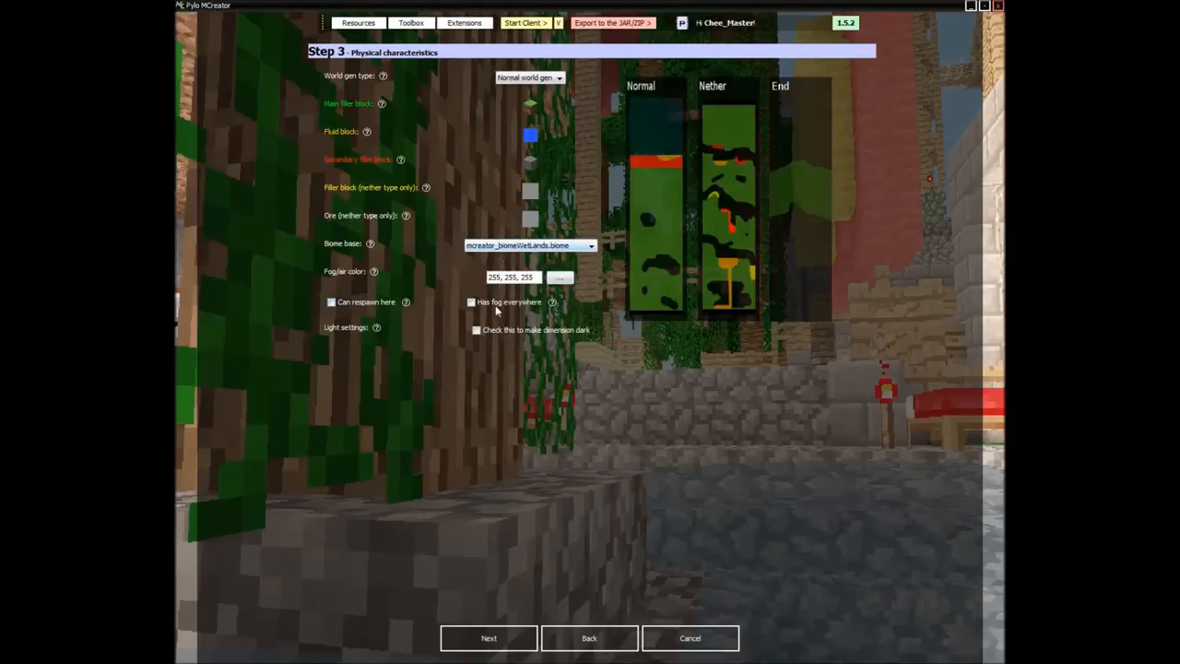
click(472, 302)
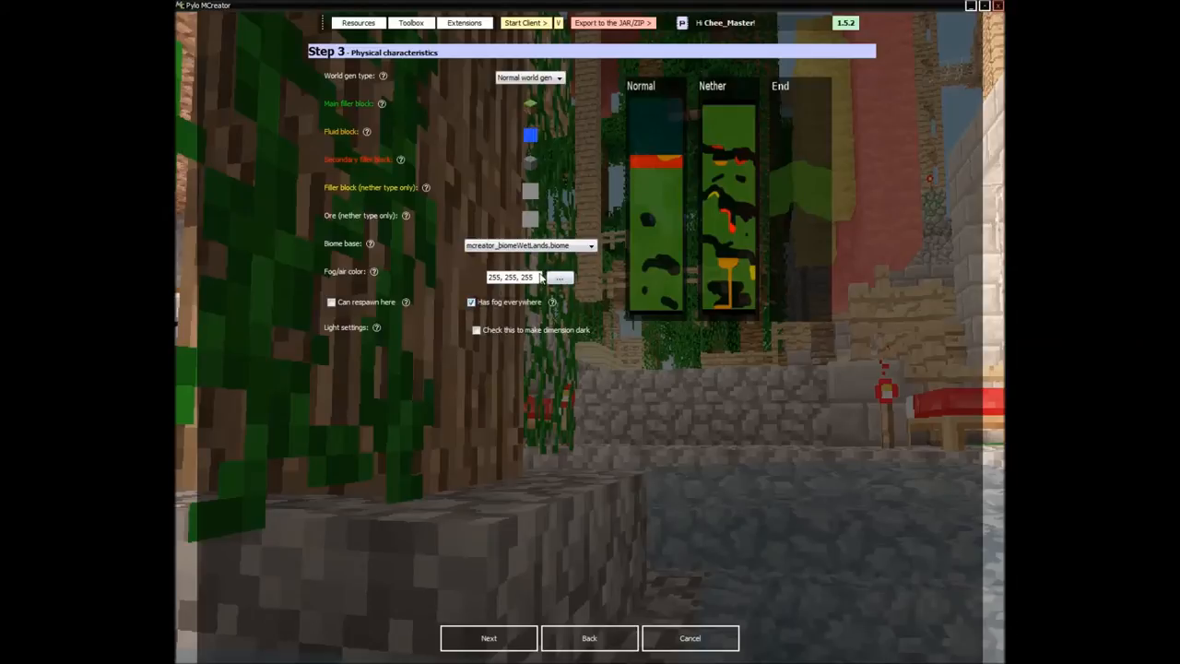
click(560, 276)
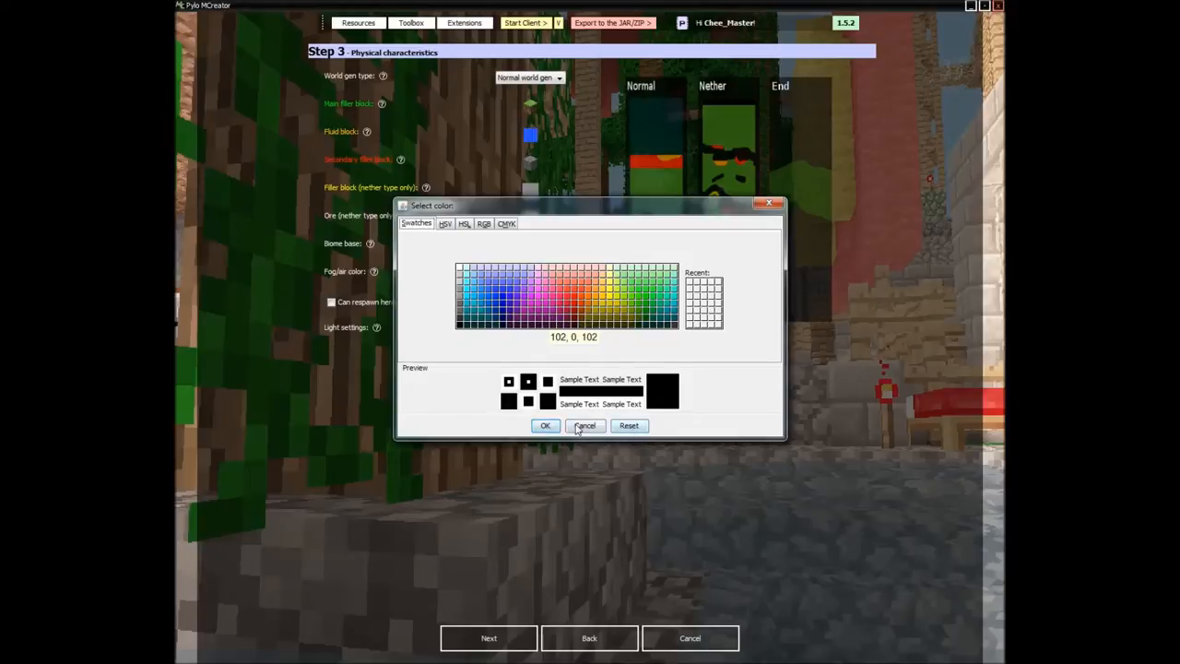
click(586, 426)
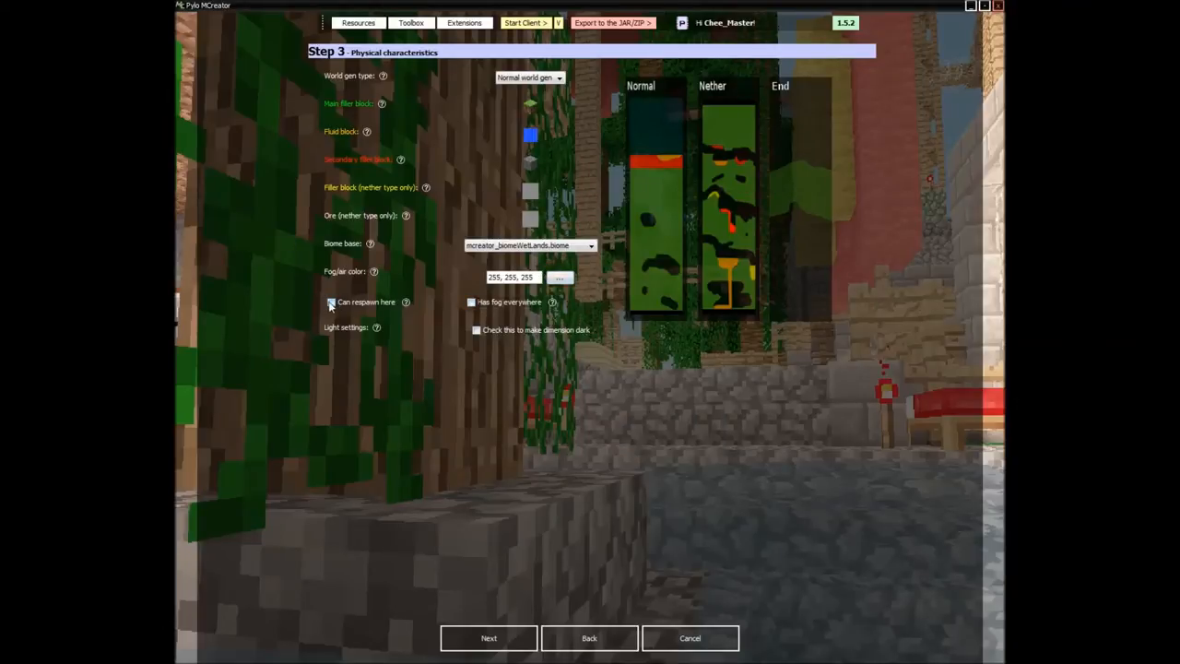
click(332, 303)
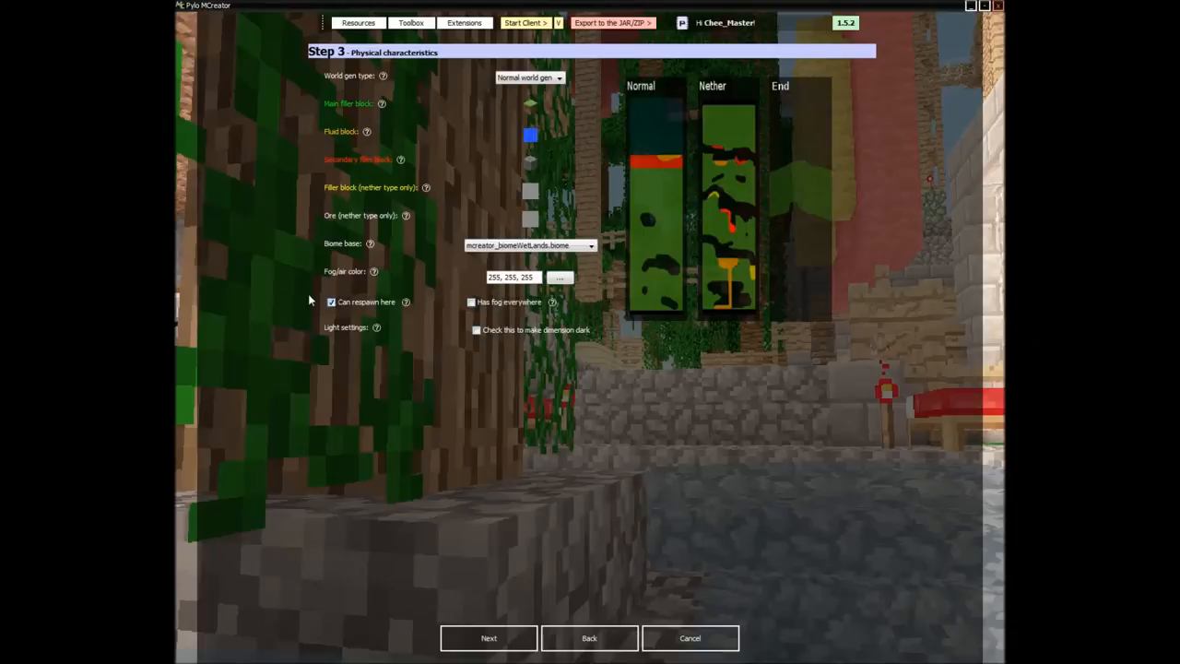
mouse_move(321, 328)
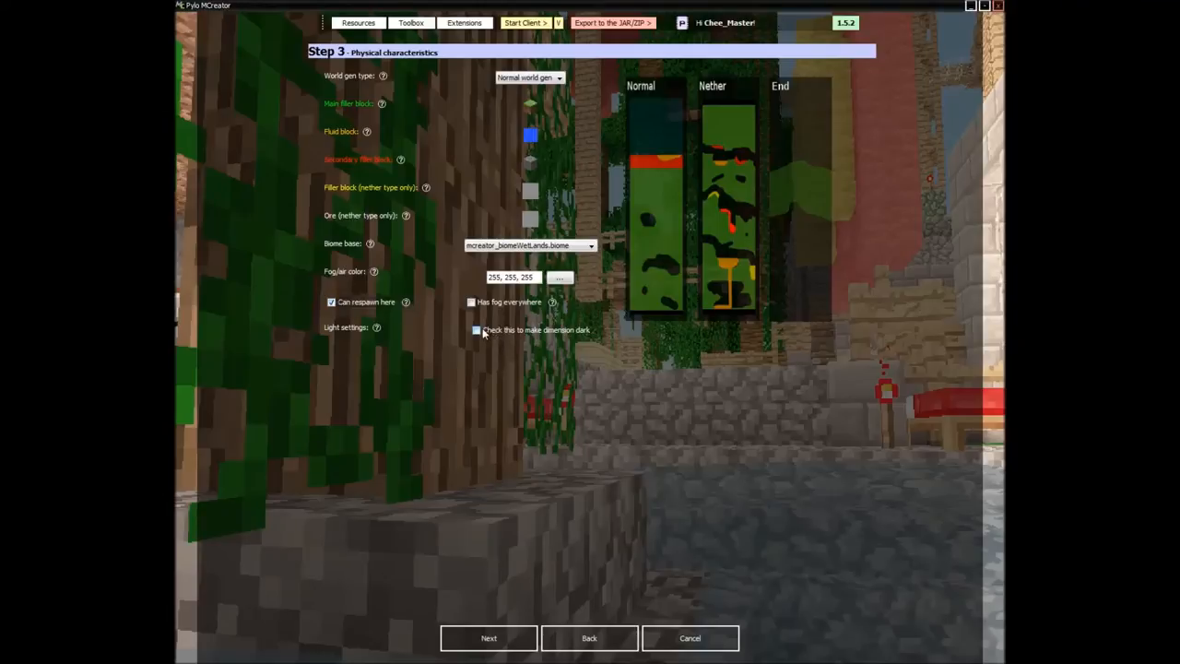
mouse_move(387, 370)
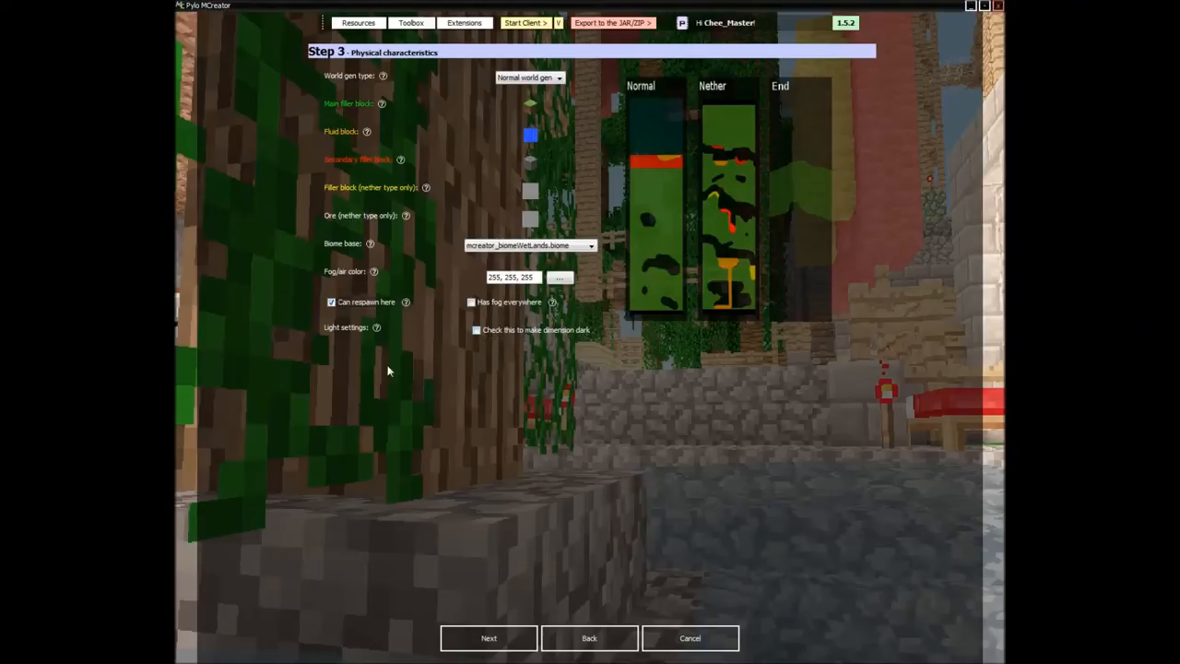
mouse_move(525, 337)
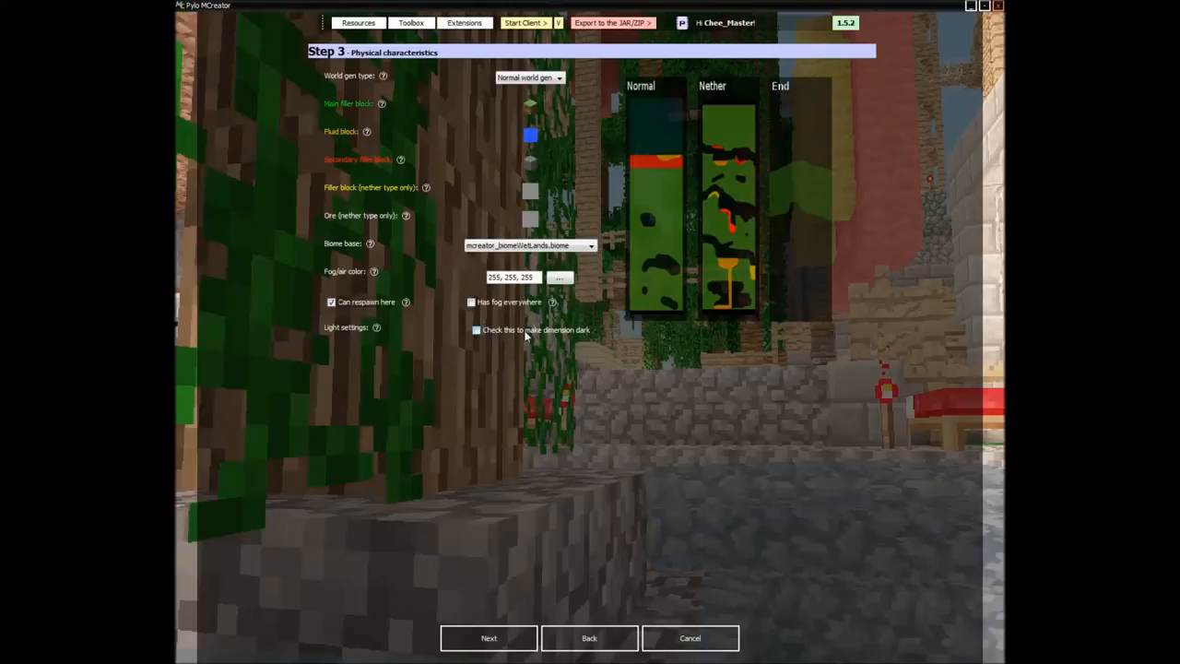
mouse_move(653, 236)
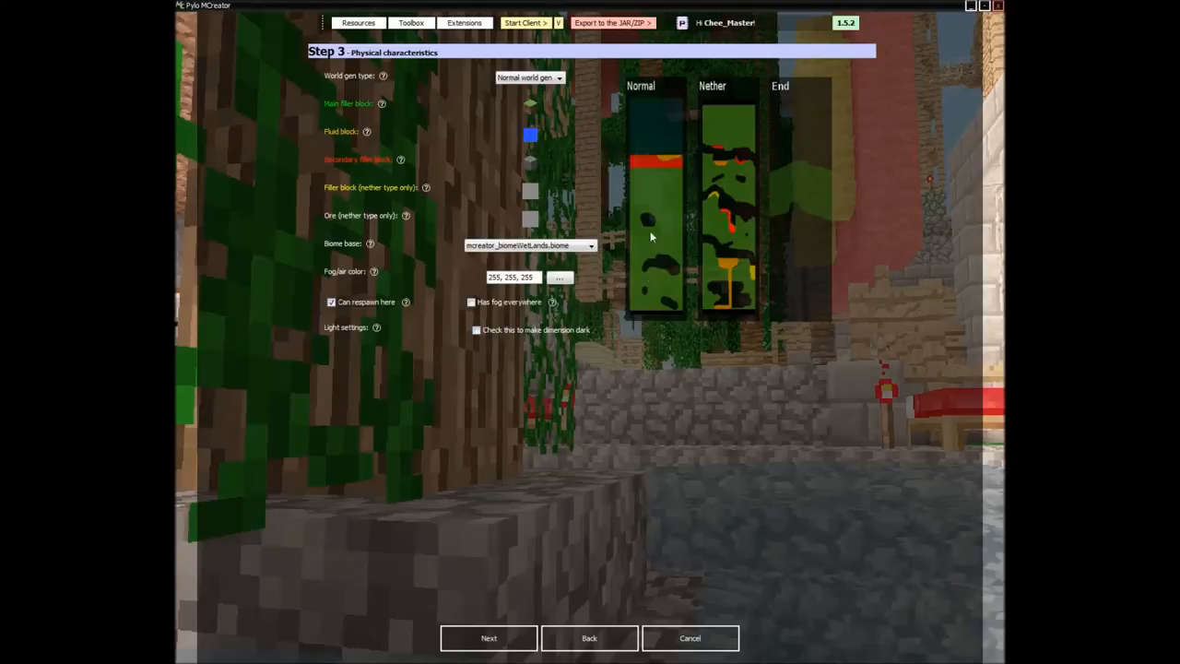
click(476, 330)
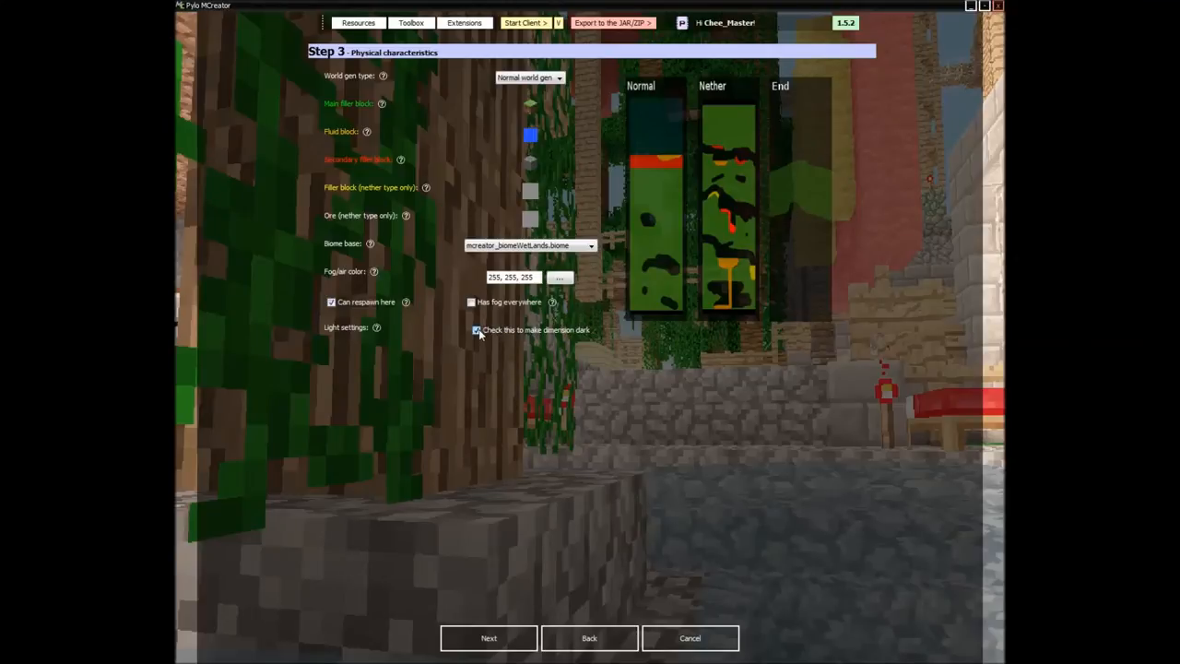
click(490, 638)
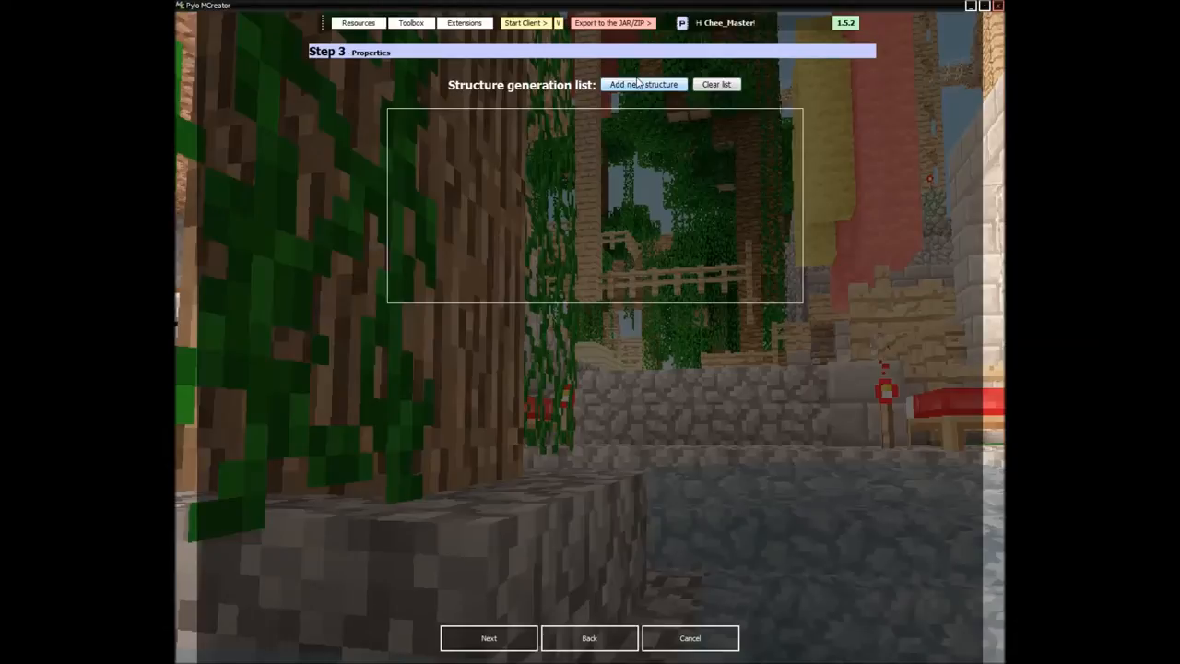
mouse_move(443, 184)
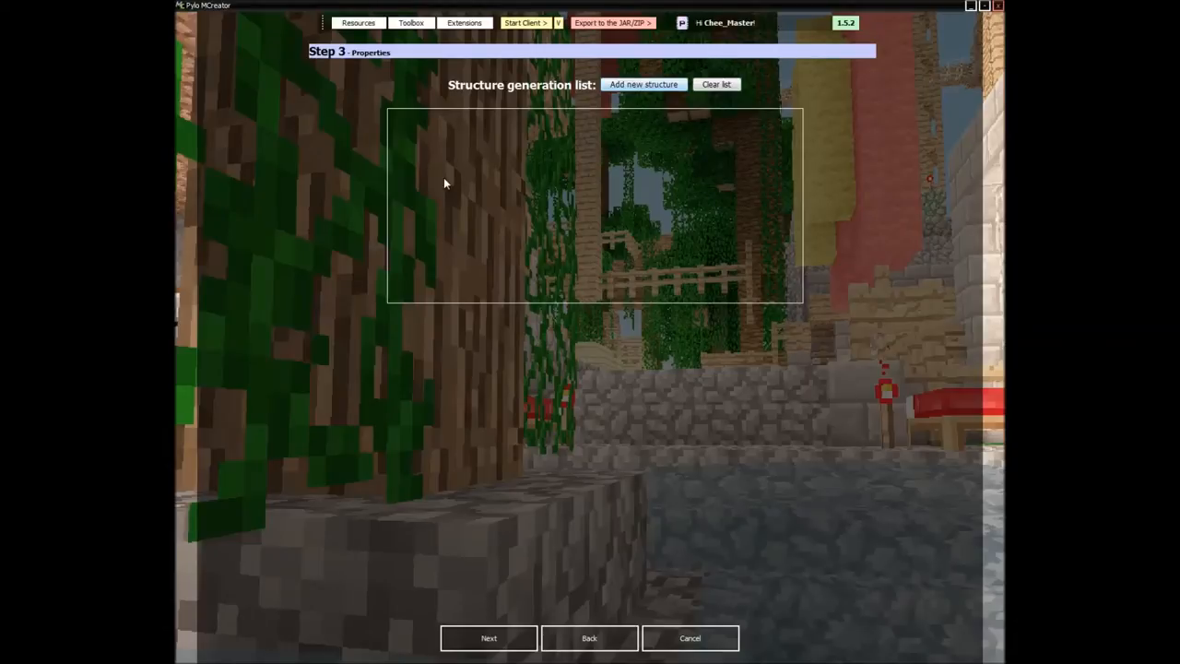
mouse_move(803, 188)
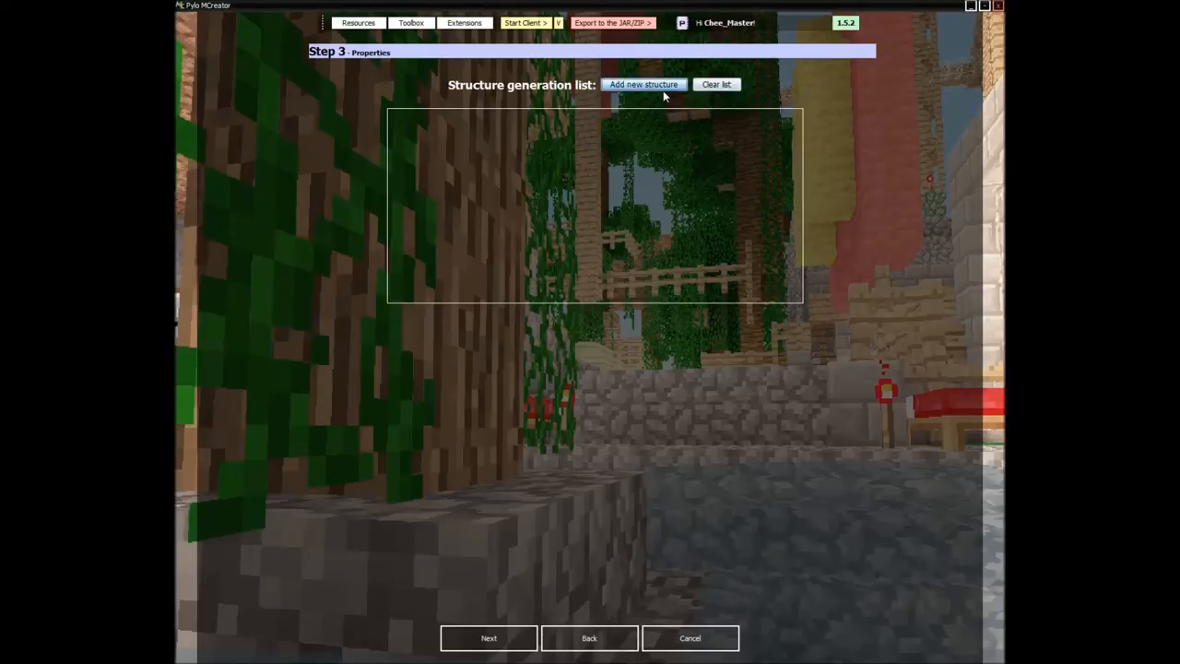
Back out of adding a structure file and continue to the recipe step with no structures
click(643, 85)
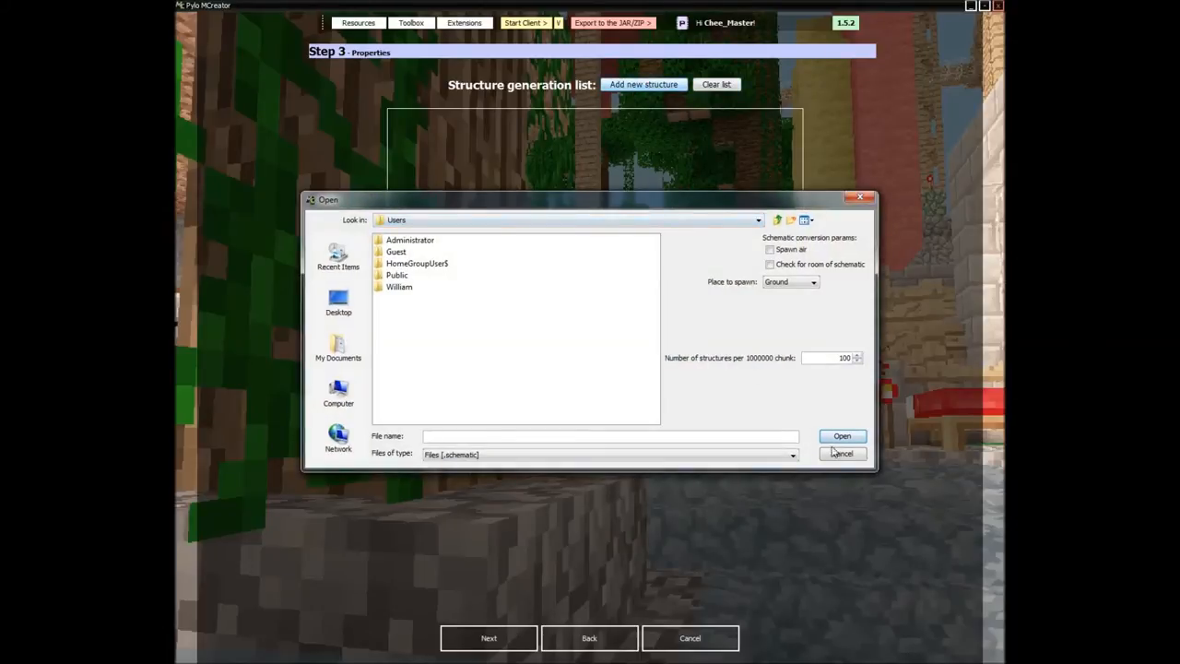
click(840, 453)
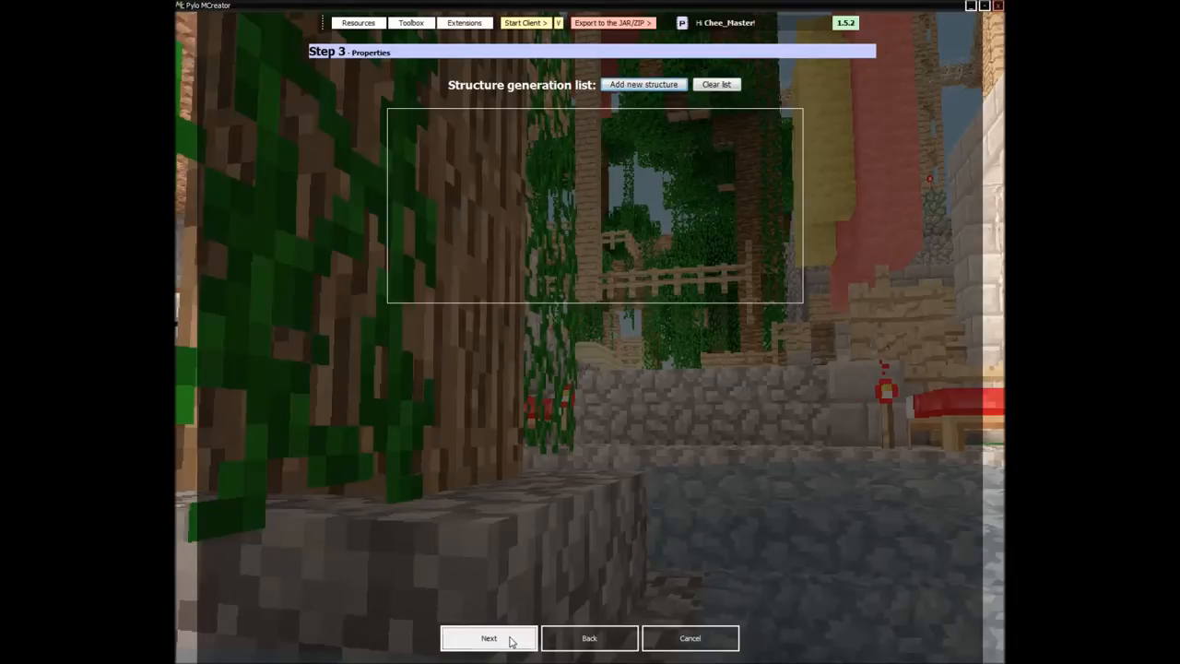
click(490, 638)
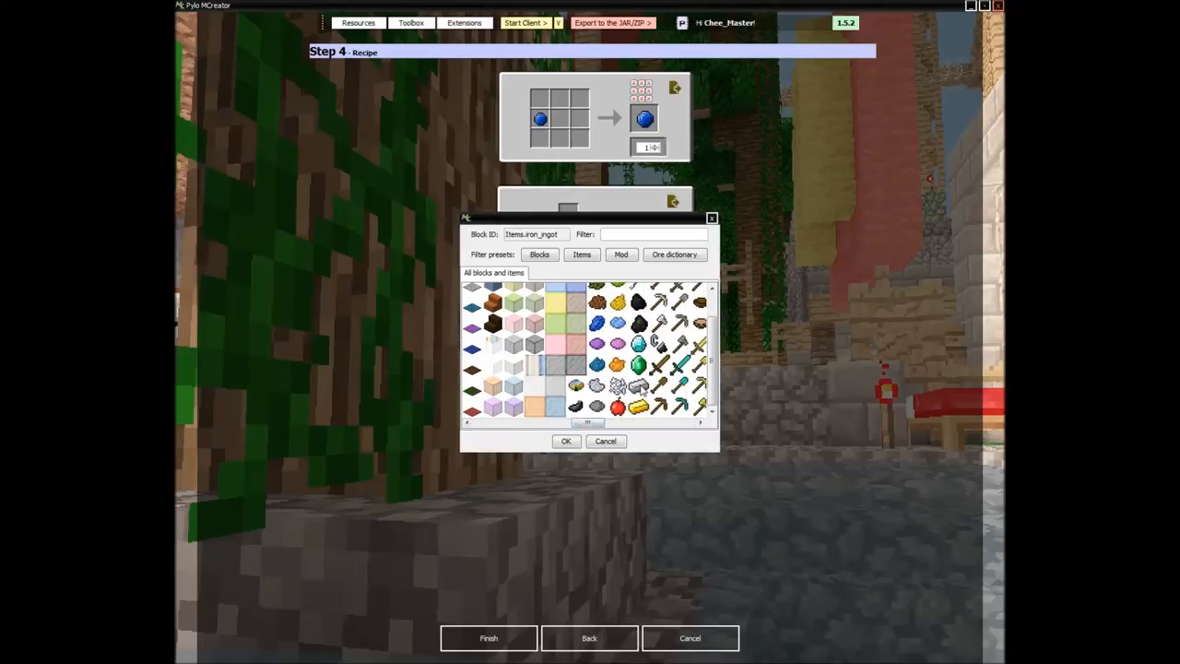
Add an iron ingot alongside the blue orb in the igniter recipe and finish the wizard
click(564, 440)
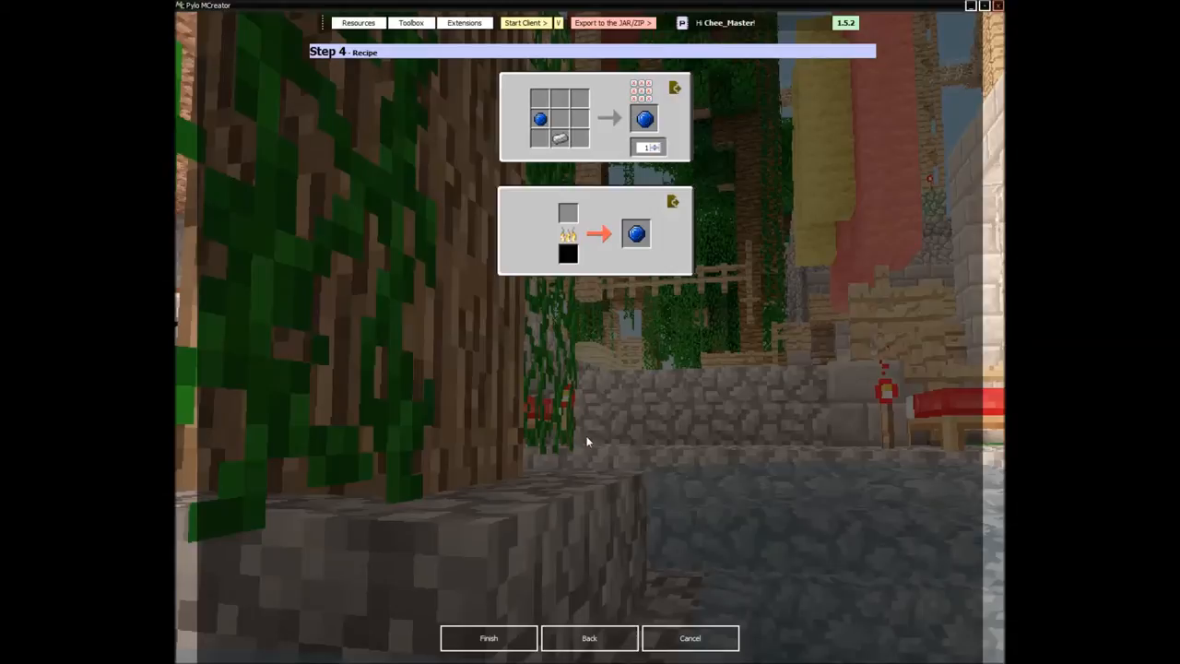
click(494, 638)
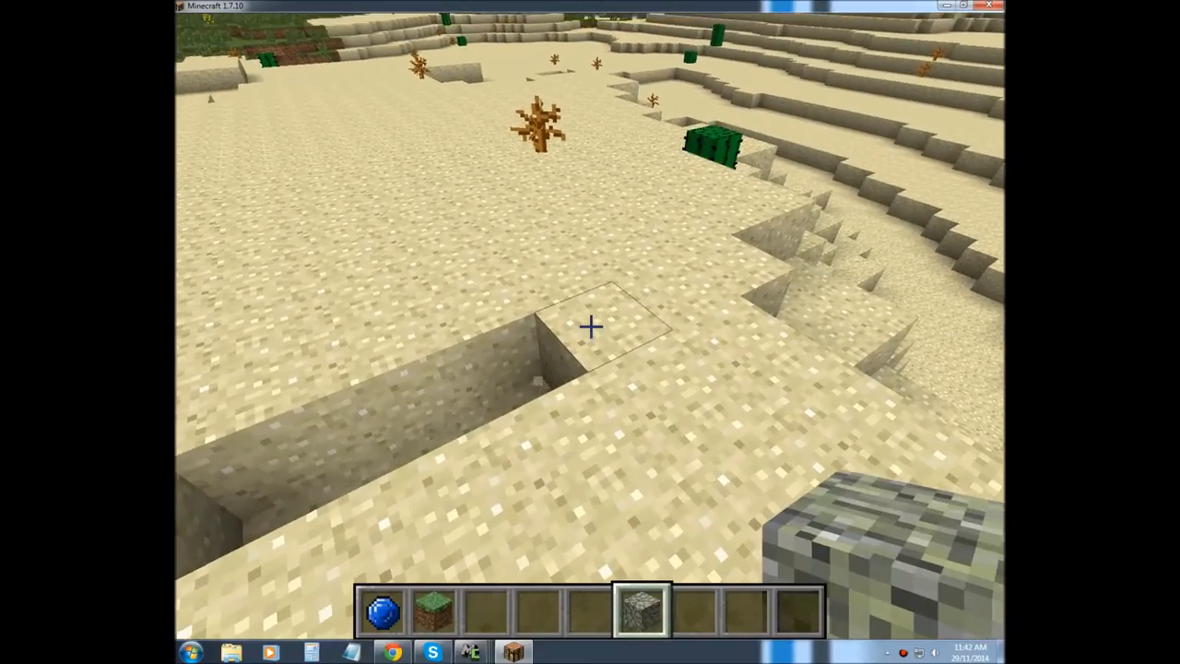
Check the creative inventory for the blue orb item and close it again
key(e)
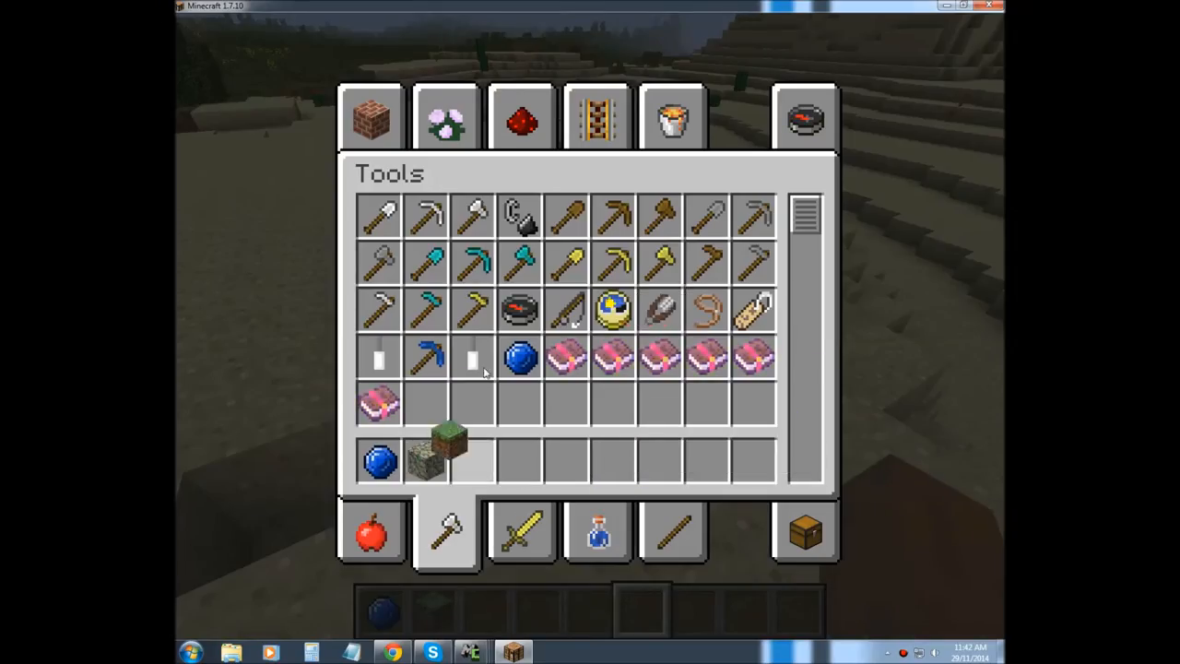
key(Escape)
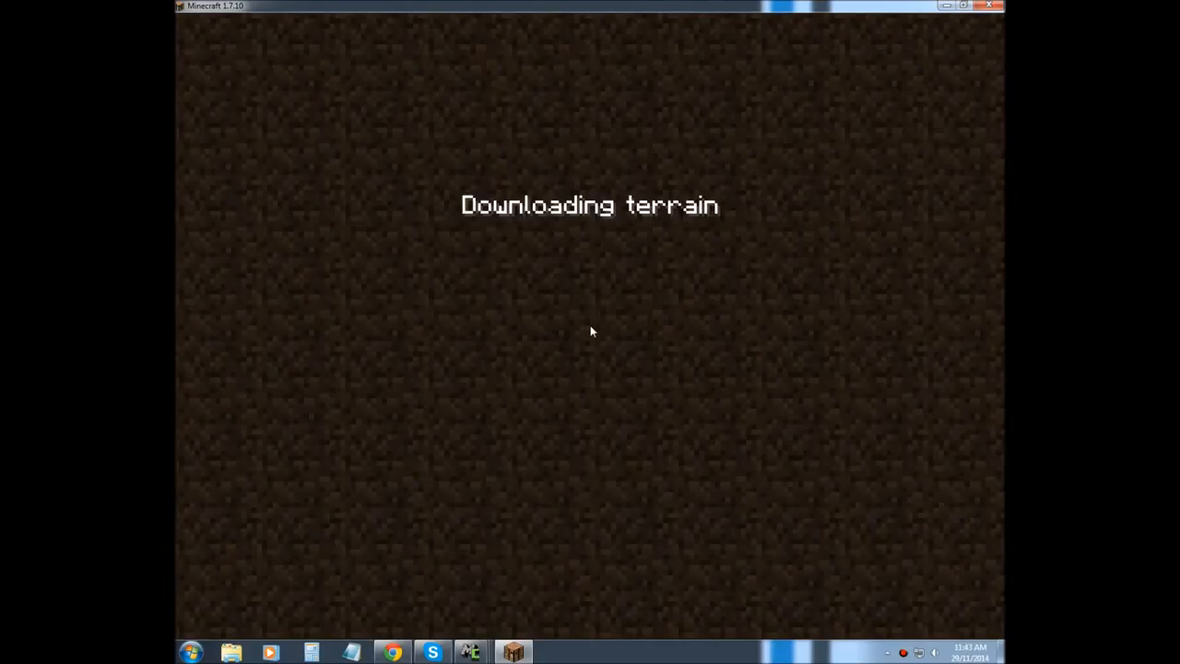
mouse_move(524, 315)
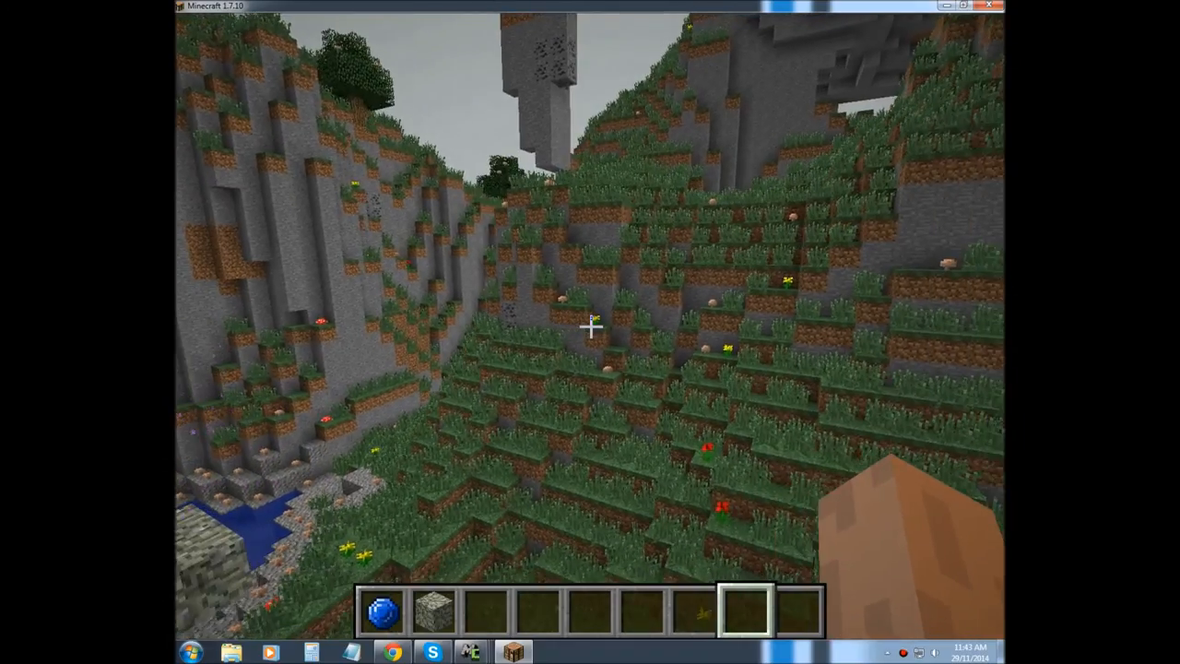
mouse_move(590, 332)
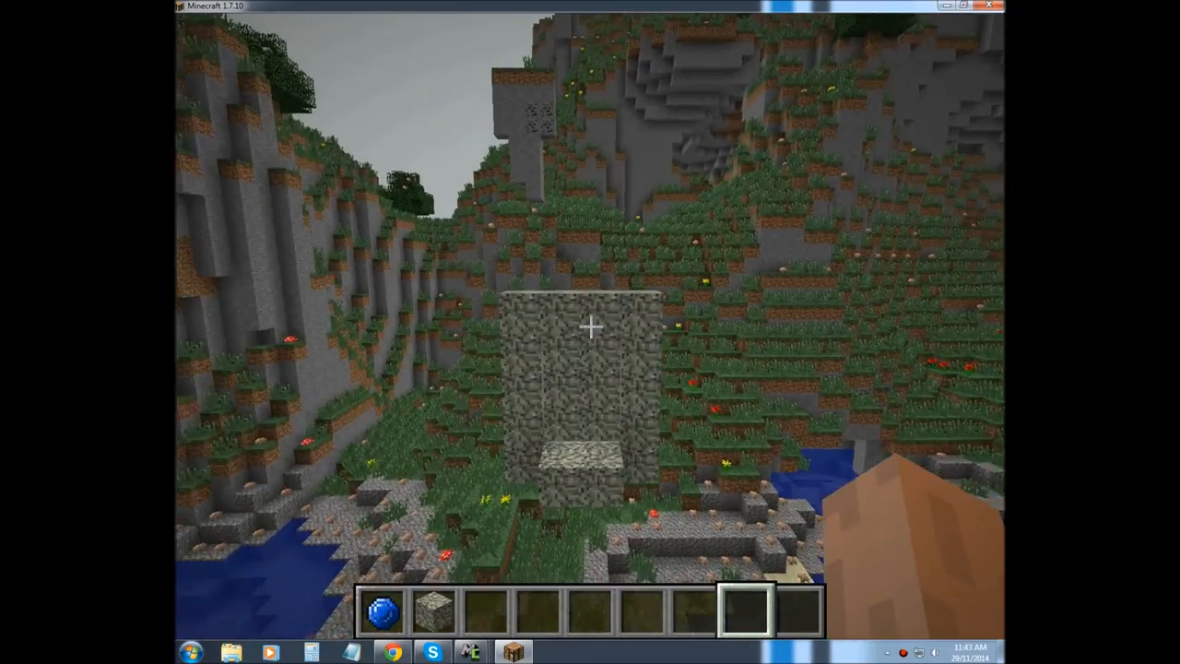
mouse_move(590, 328)
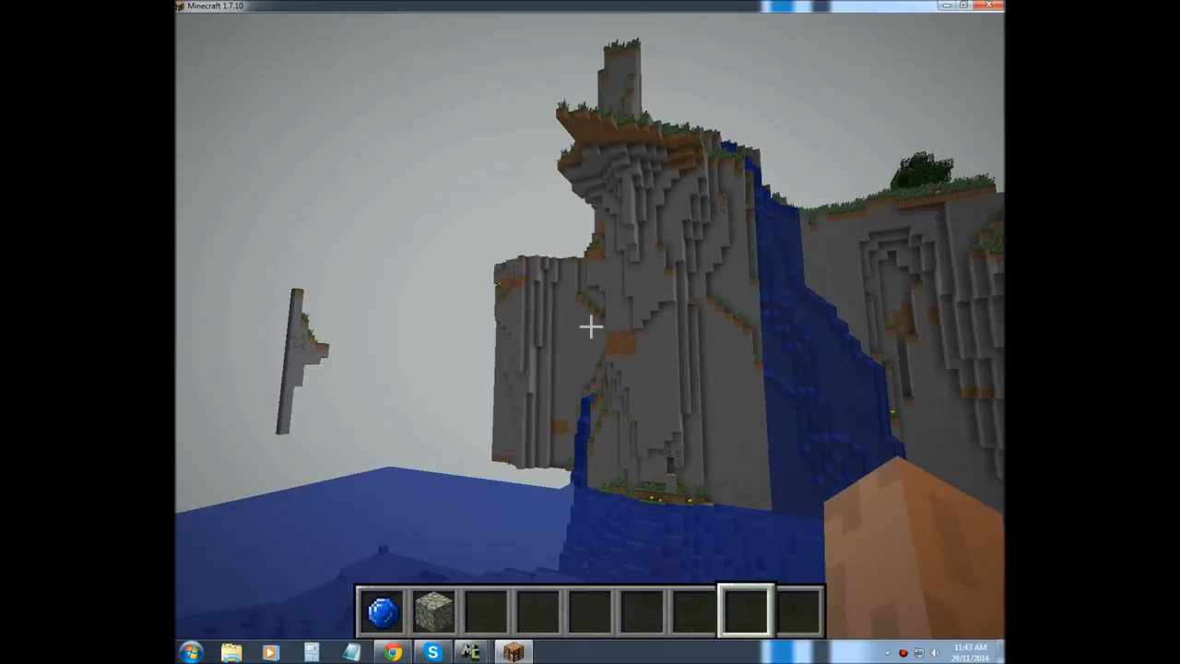
mouse_move(590, 325)
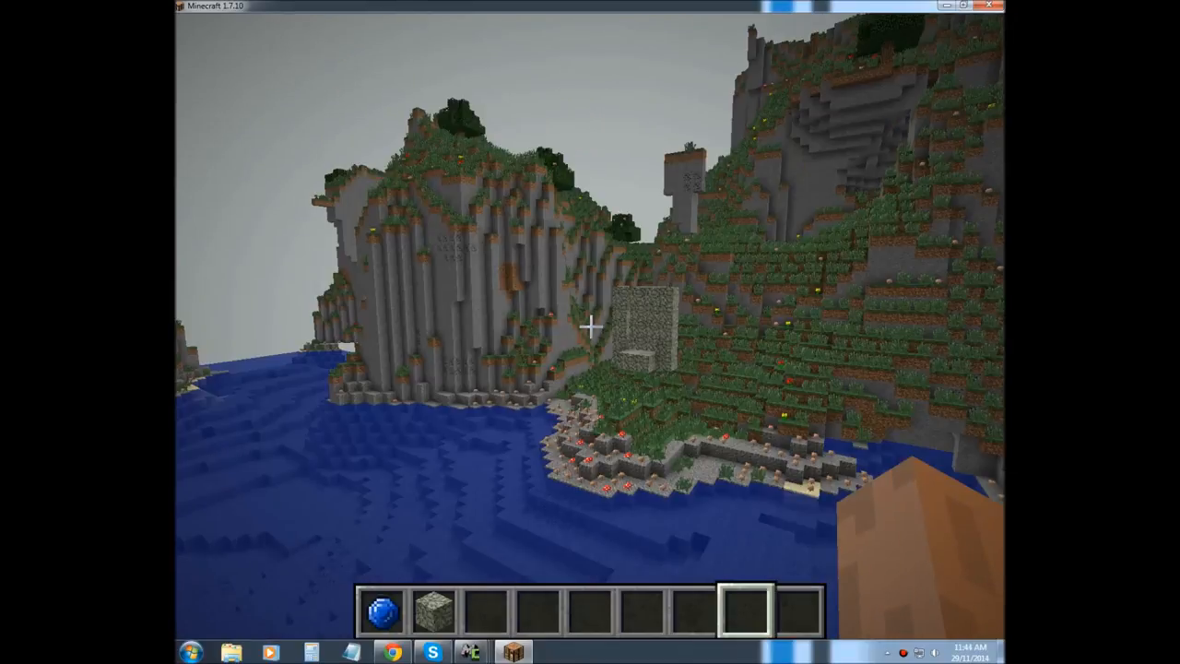
mouse_move(590, 328)
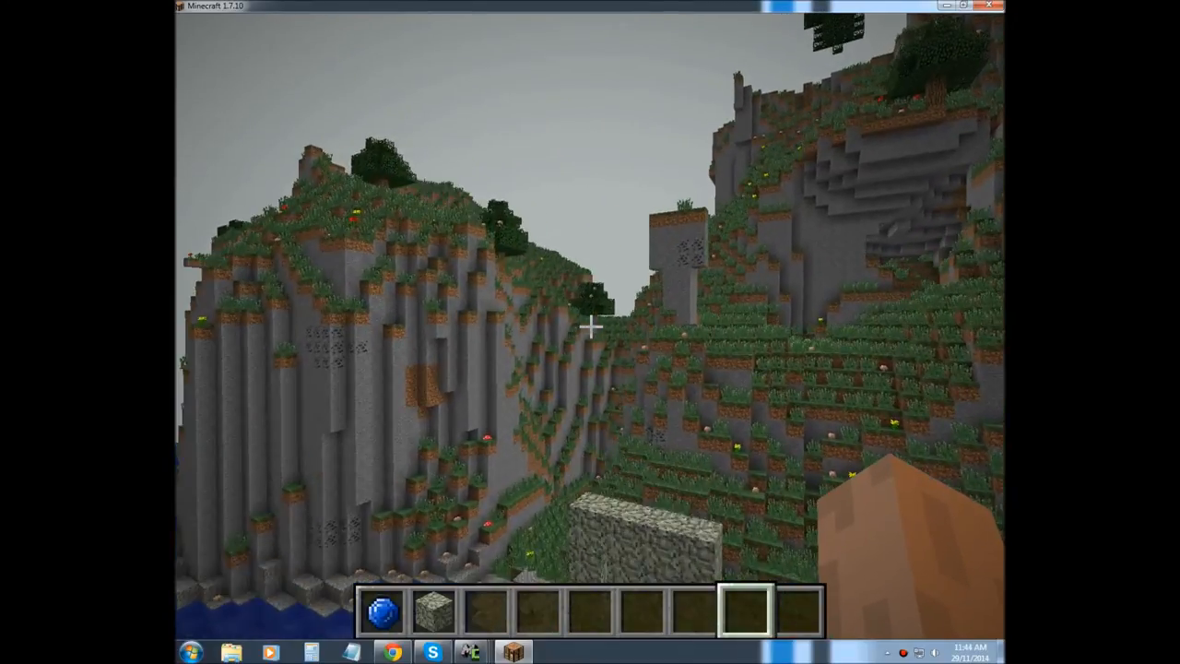
mouse_move(586, 324)
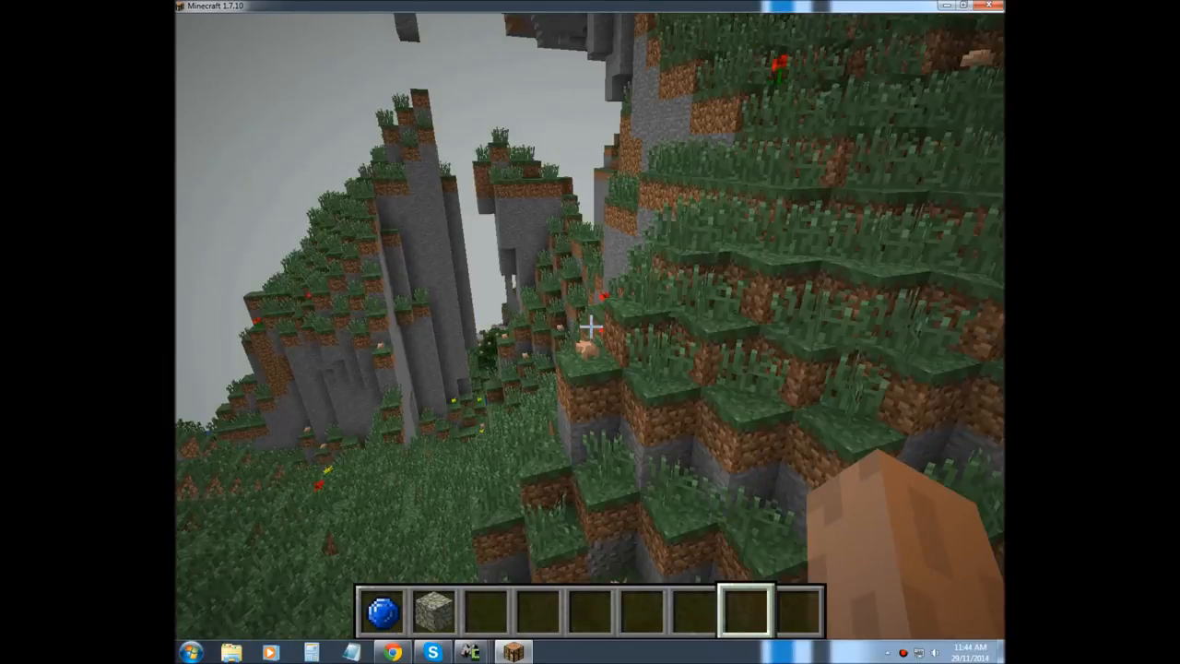
mouse_move(589, 329)
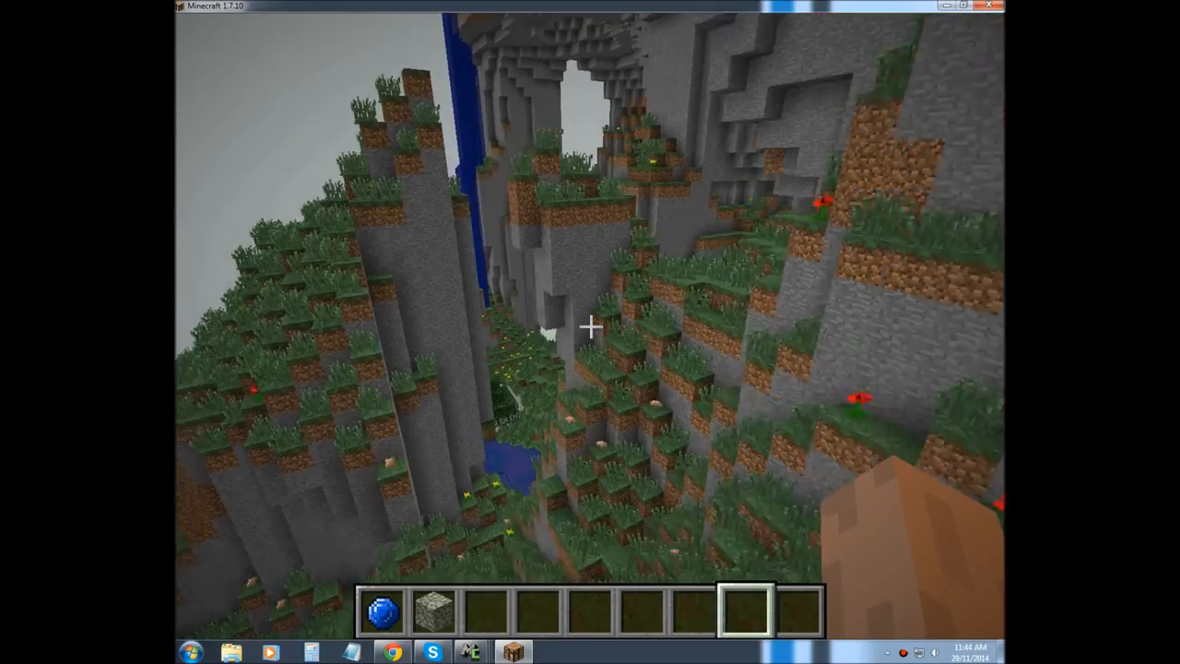